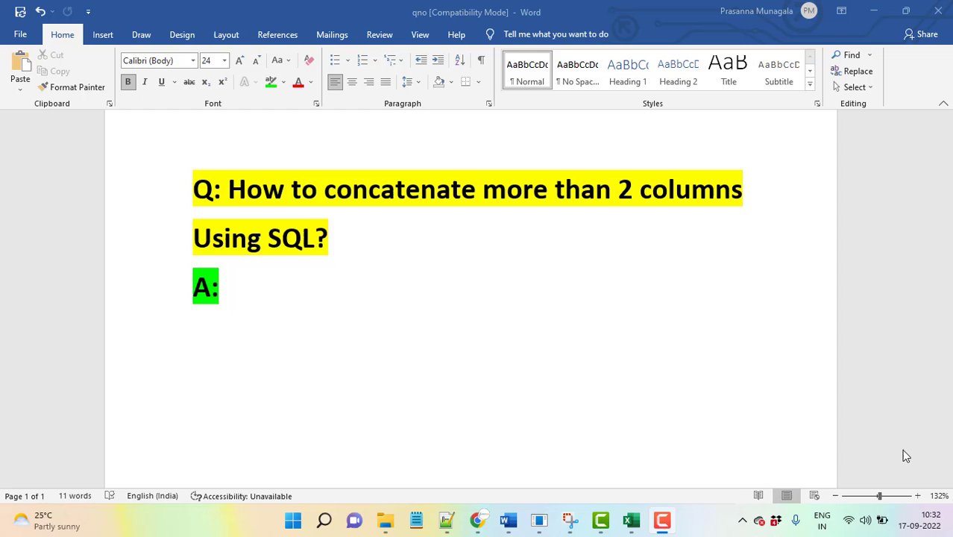
mouse_move(578, 417)
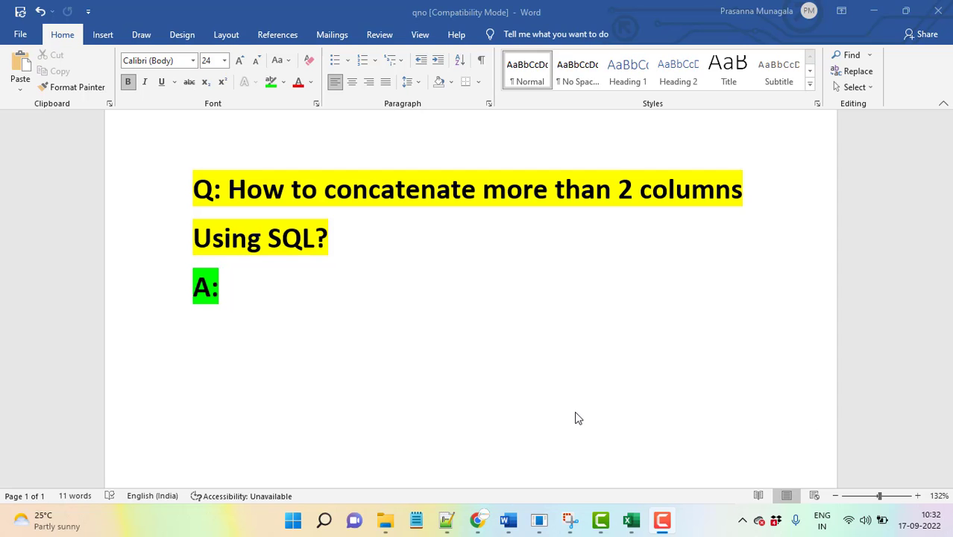
mouse_move(632, 516)
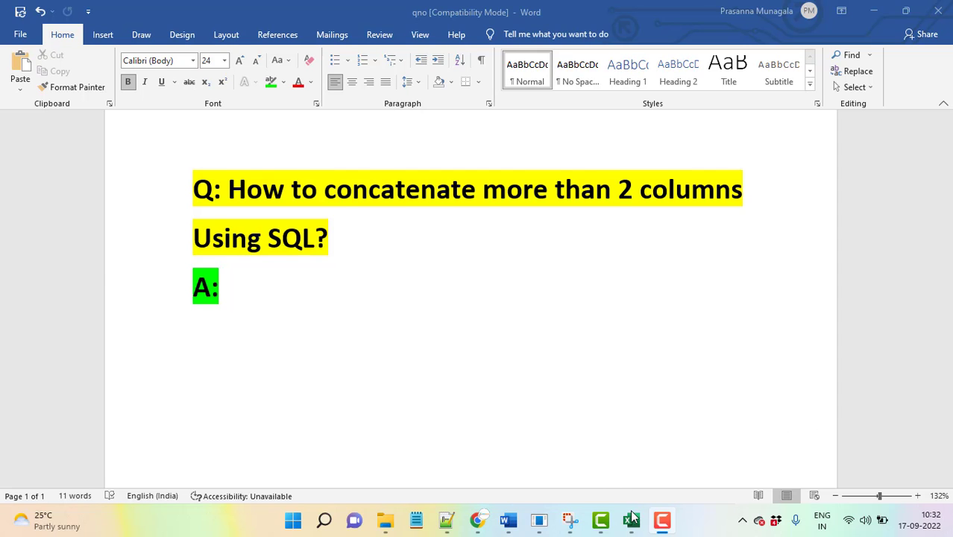
Step: Switch from the Word question to the Excel workbook with the name tables
click(629, 518)
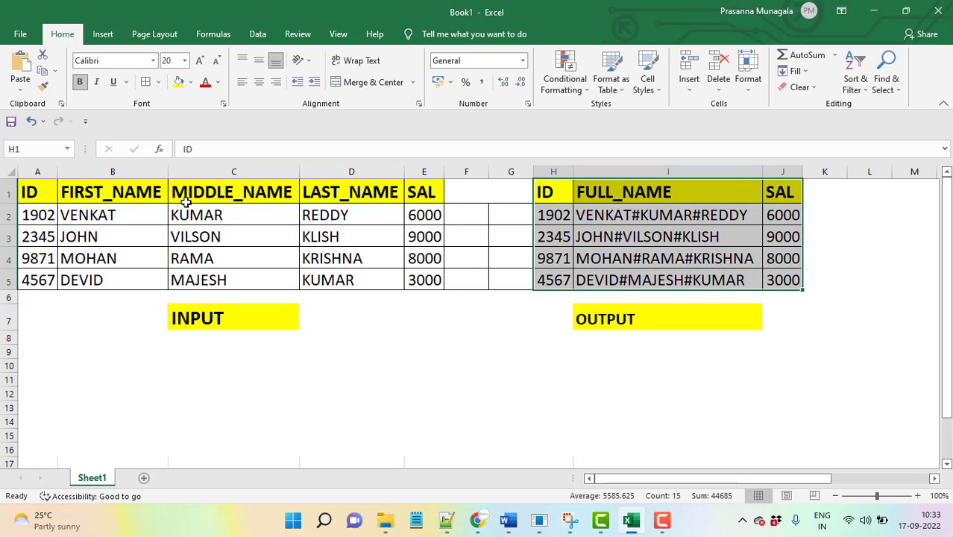
Step: Point out the FIRST_NAME, MIDDLE_NAME, LAST_NAME inputs and FULL_NAME output, then move to SQL*Plus
drag(112, 191, 232, 191)
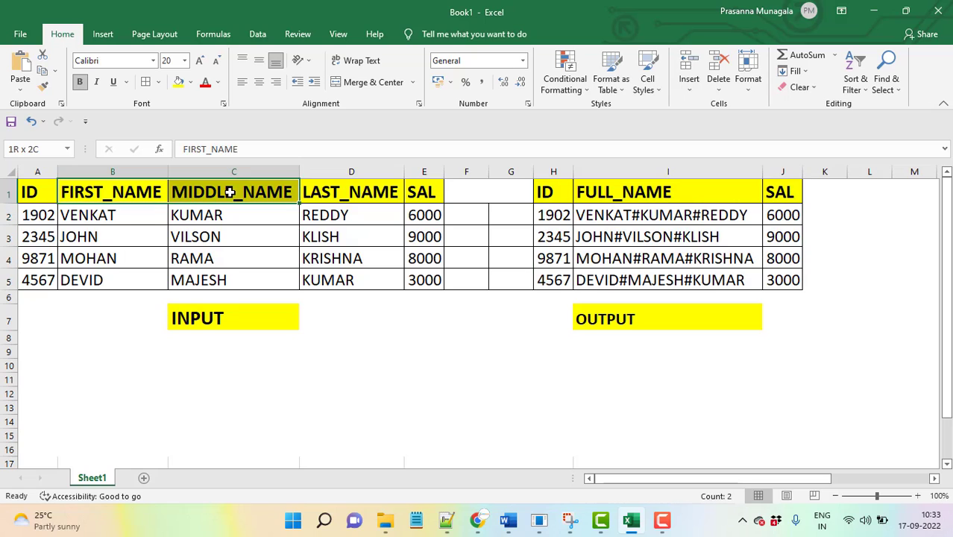
click(113, 191)
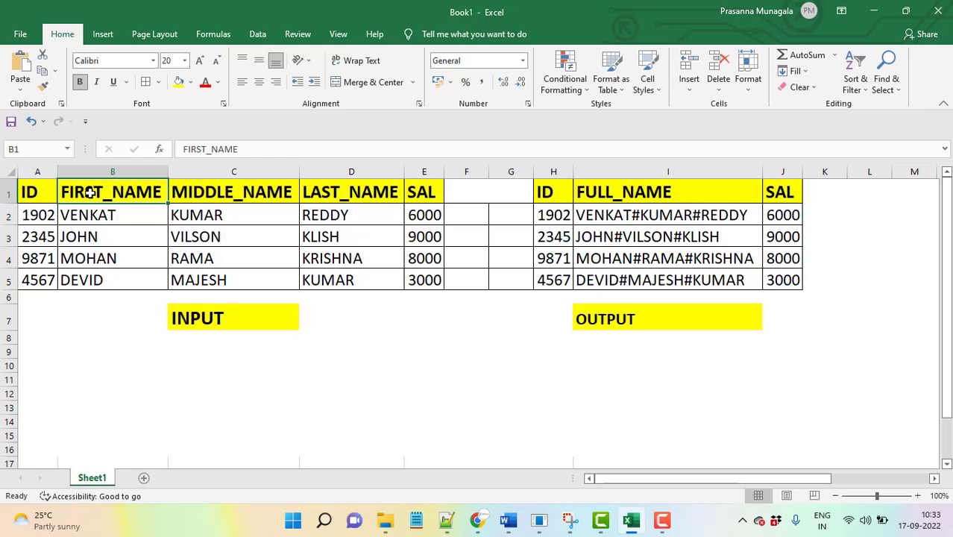
click(352, 191)
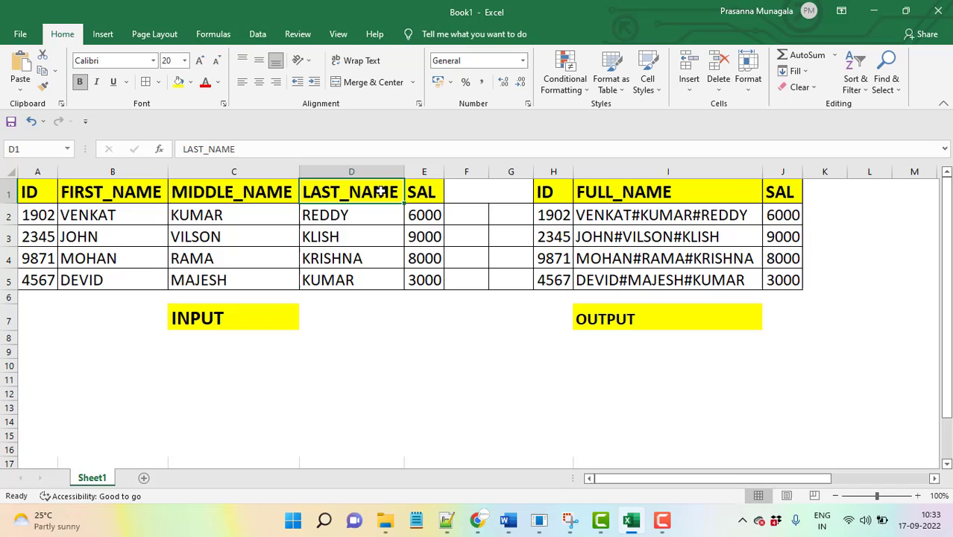
click(668, 190)
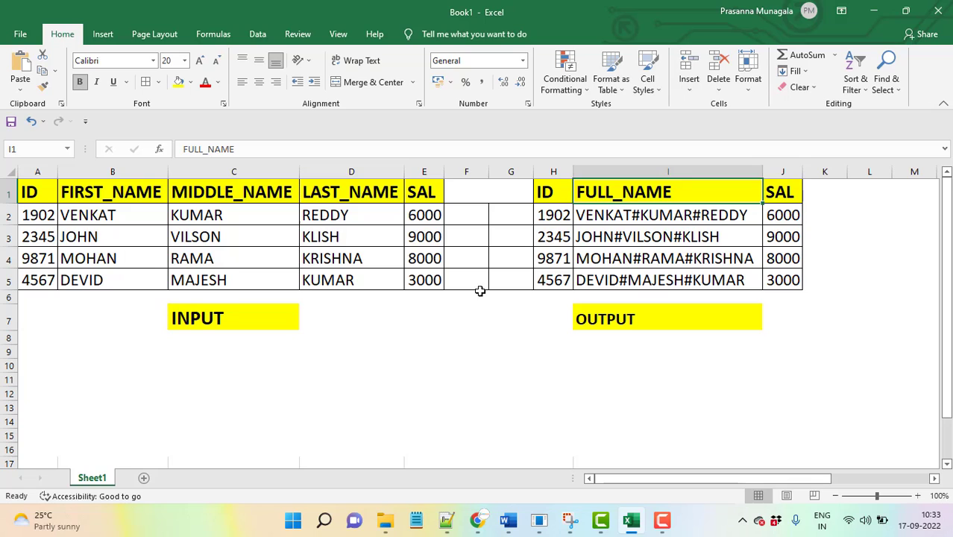
mouse_move(345, 371)
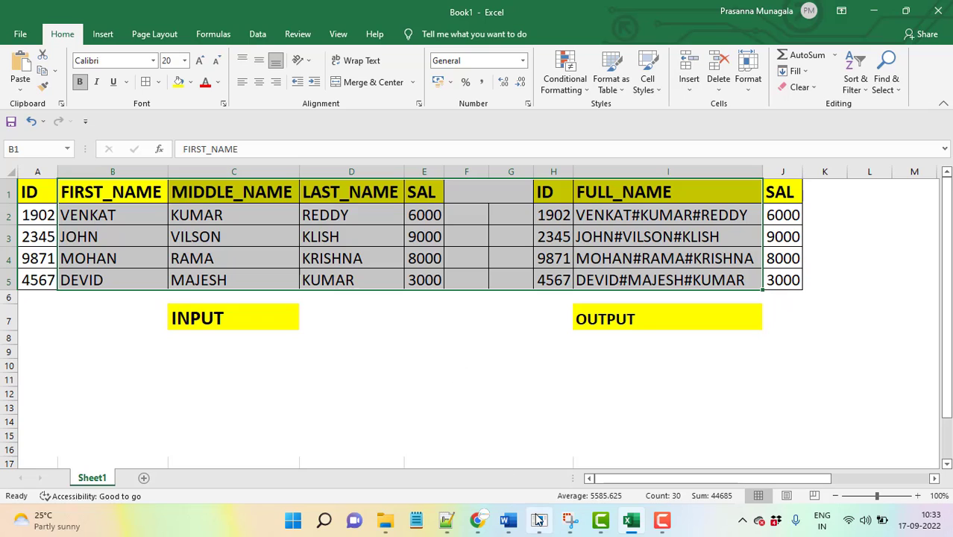
click(538, 519)
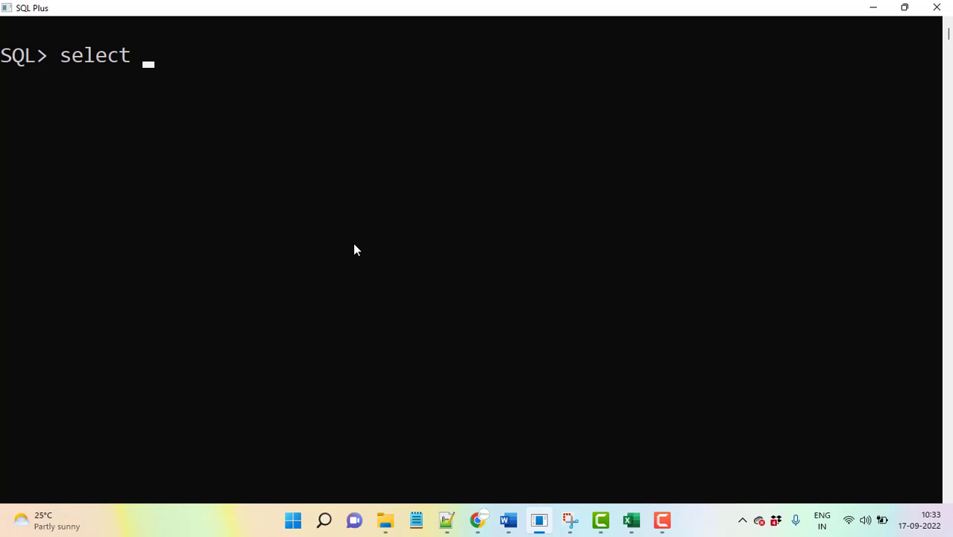
Step: Run select concat('ARJUN','REDDY') as name from dual, returning ARJUNREDDY
text(conc)
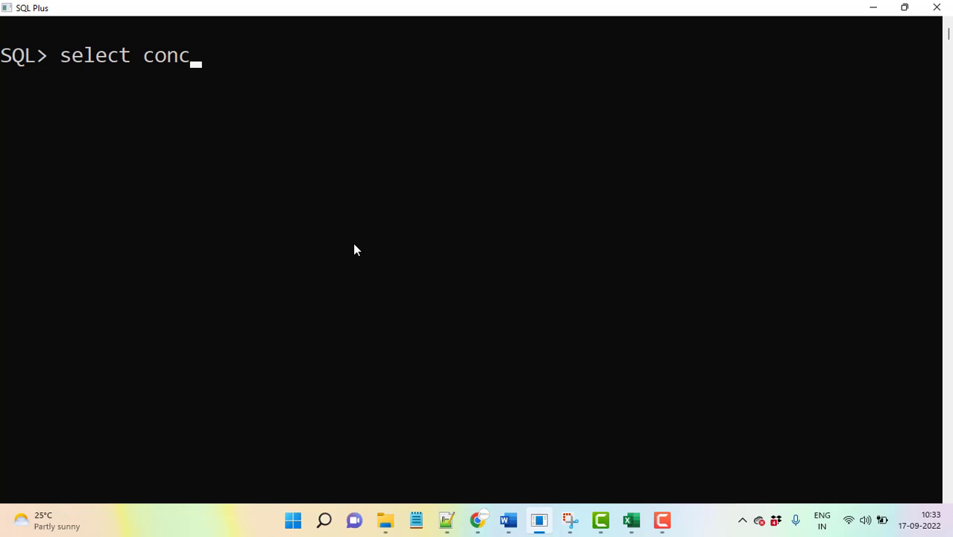
text(a)
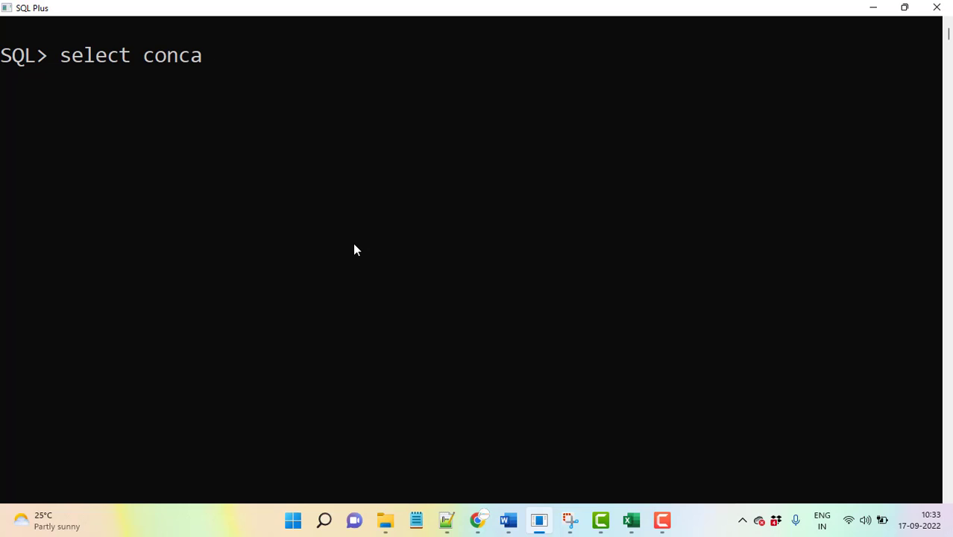
text(t()
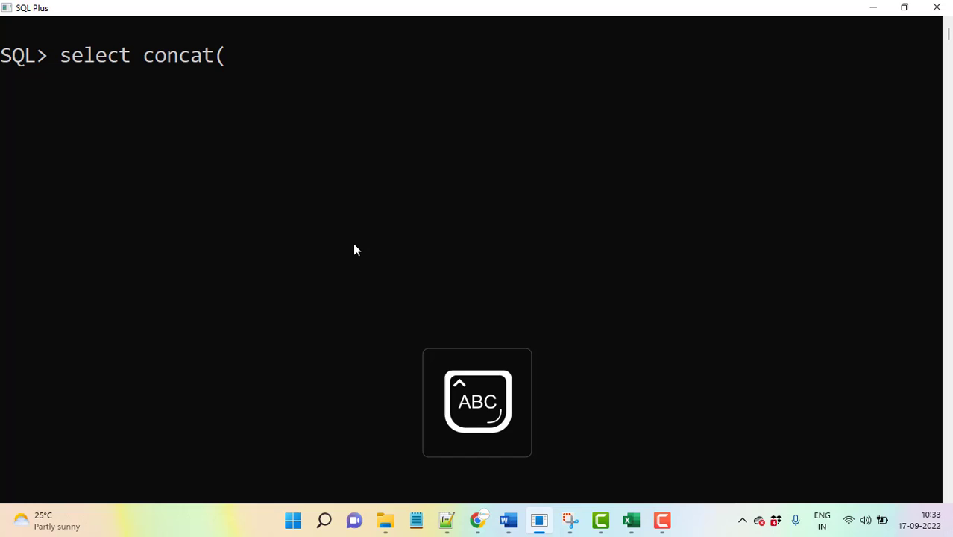
text('ARJUN',)
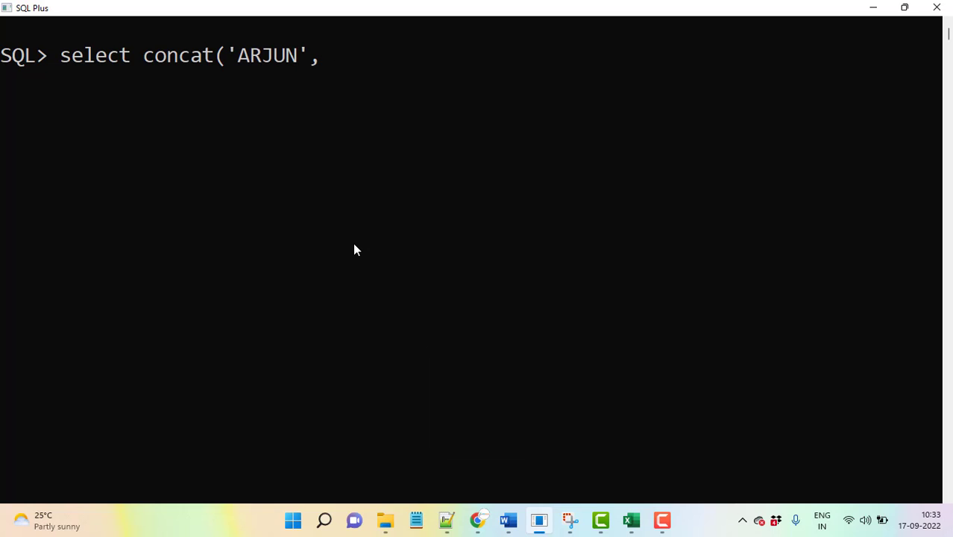
text('REDDY)
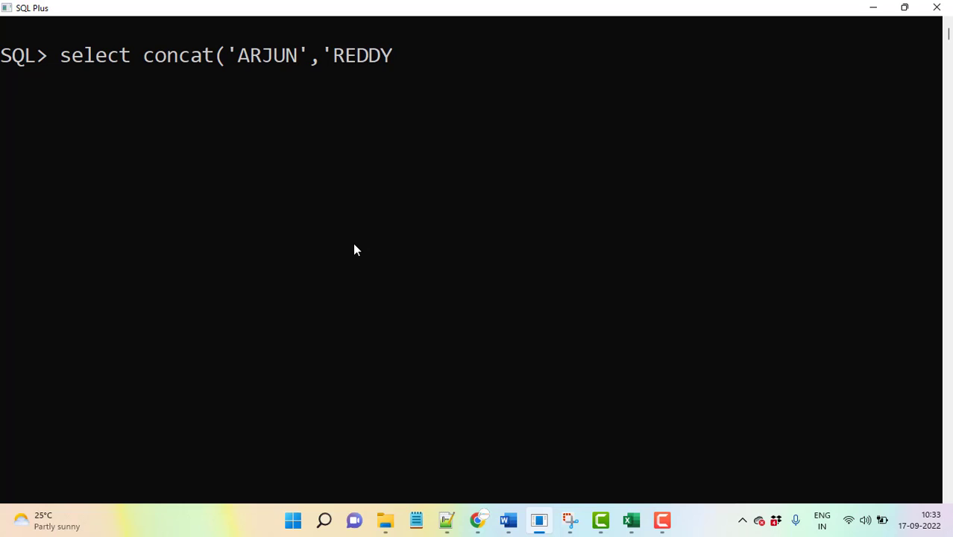
text('))
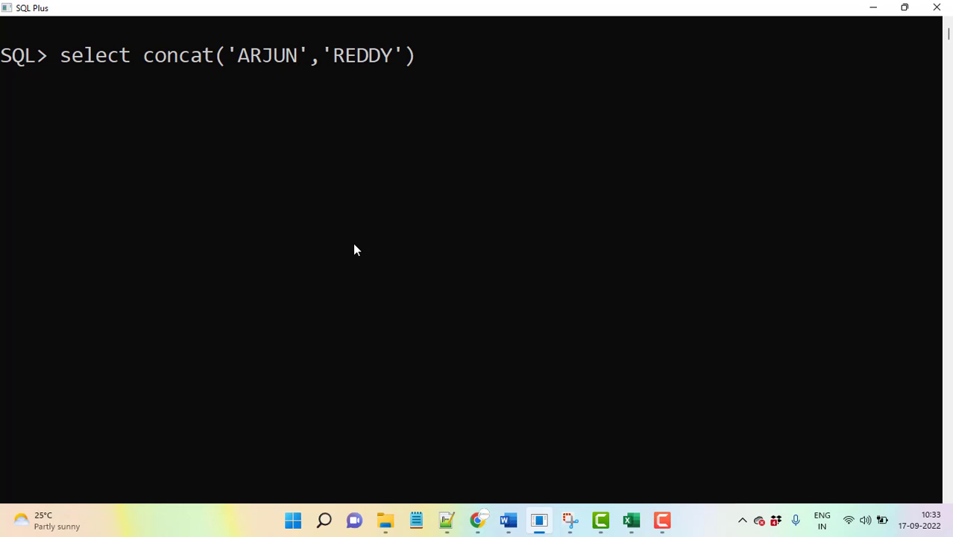
text(as nae)
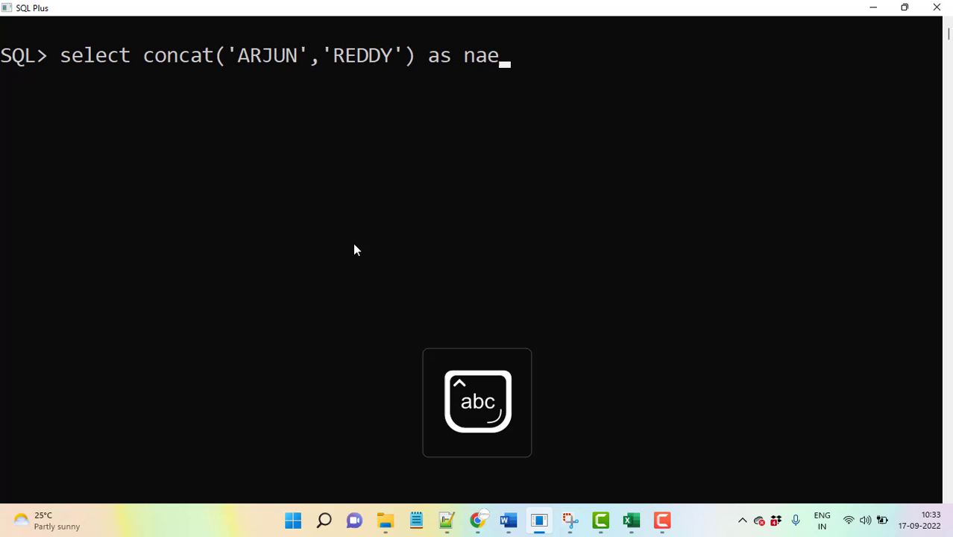
text(me from dual;)
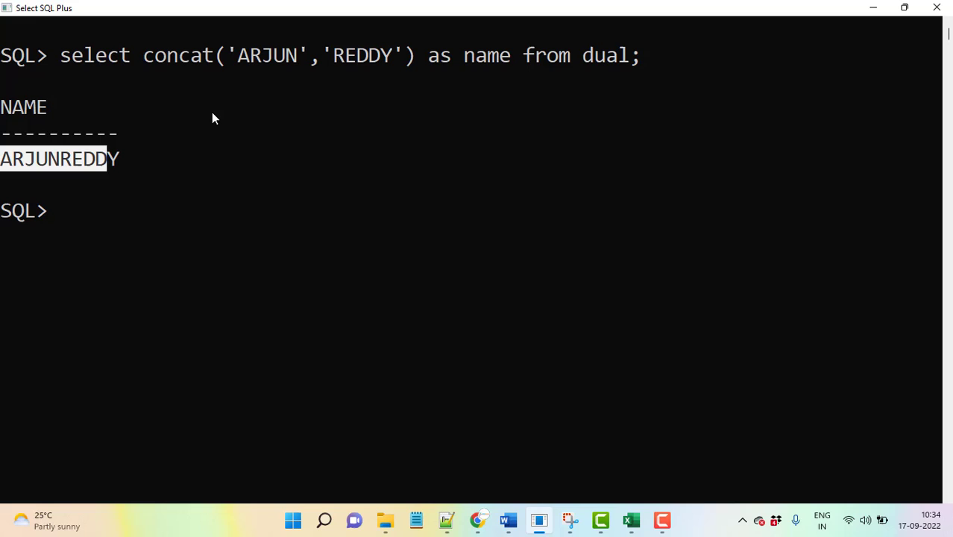
mouse_move(170, 78)
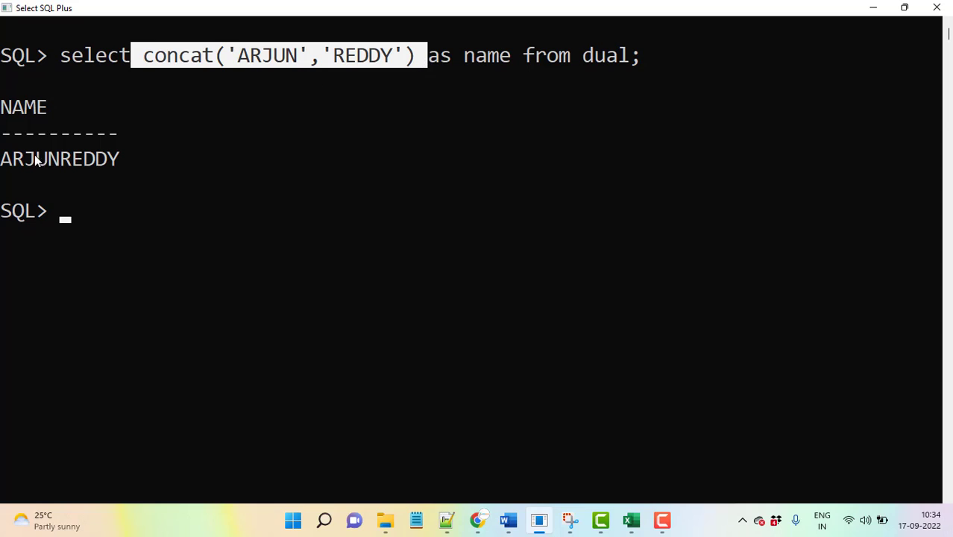
double_click(59, 158)
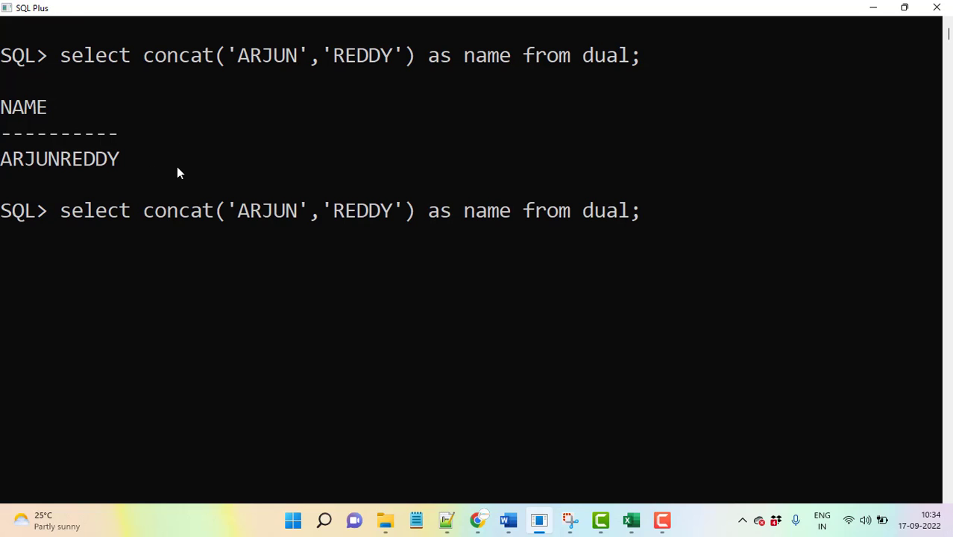
Step: Rerun concat with a '#' third argument, getting ORA-00909, then return to Excel
text(#)
text(s)
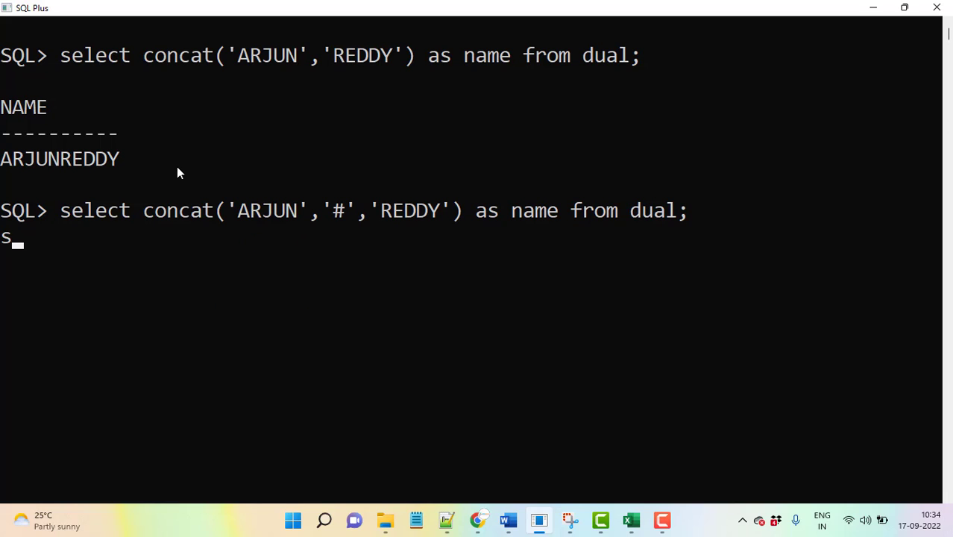
key(Return)
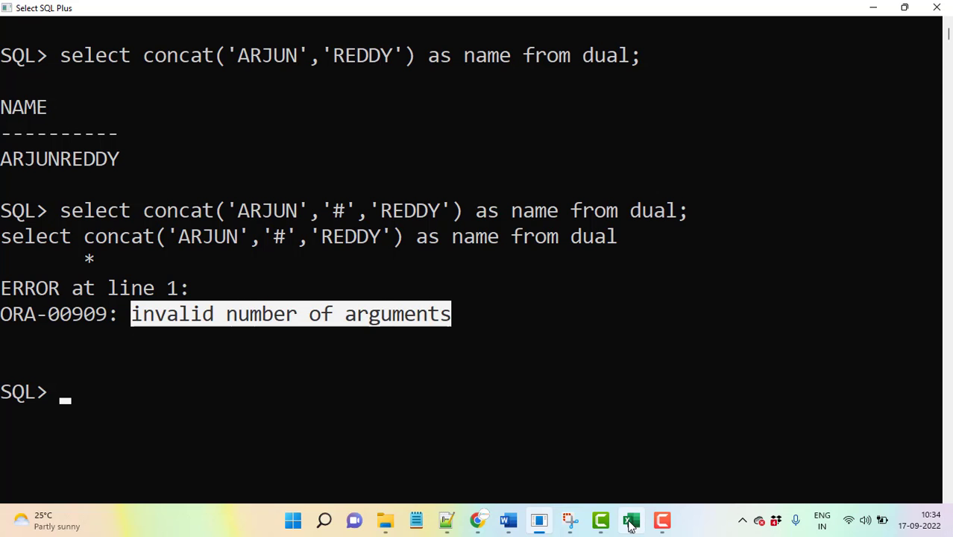
click(629, 519)
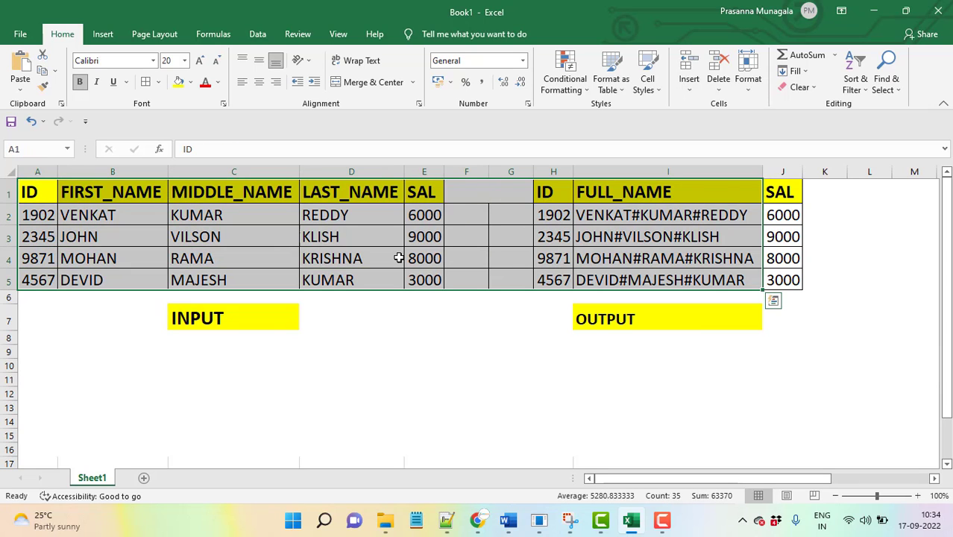
Step: Clear the table selection in Excel and switch to Notepad++ to draft the query
click(352, 258)
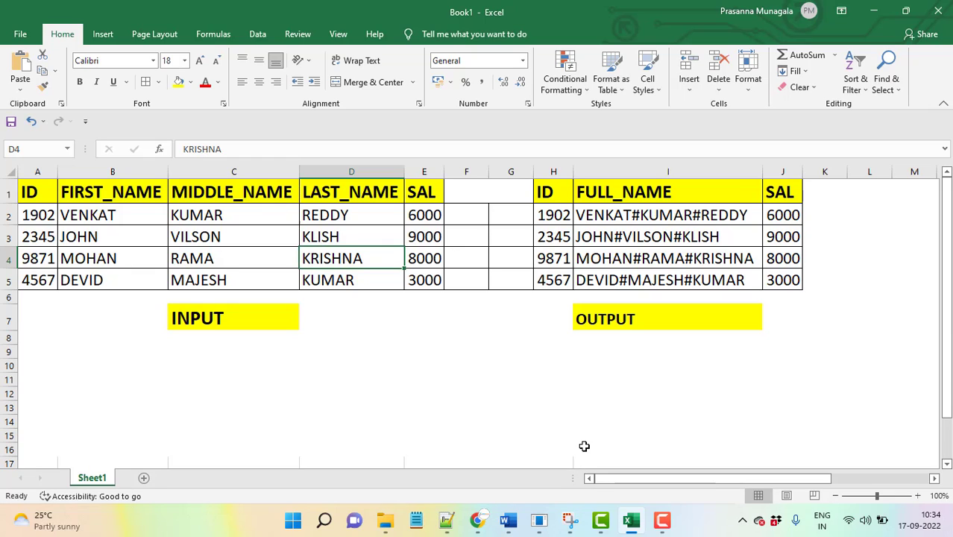
mouse_move(269, 257)
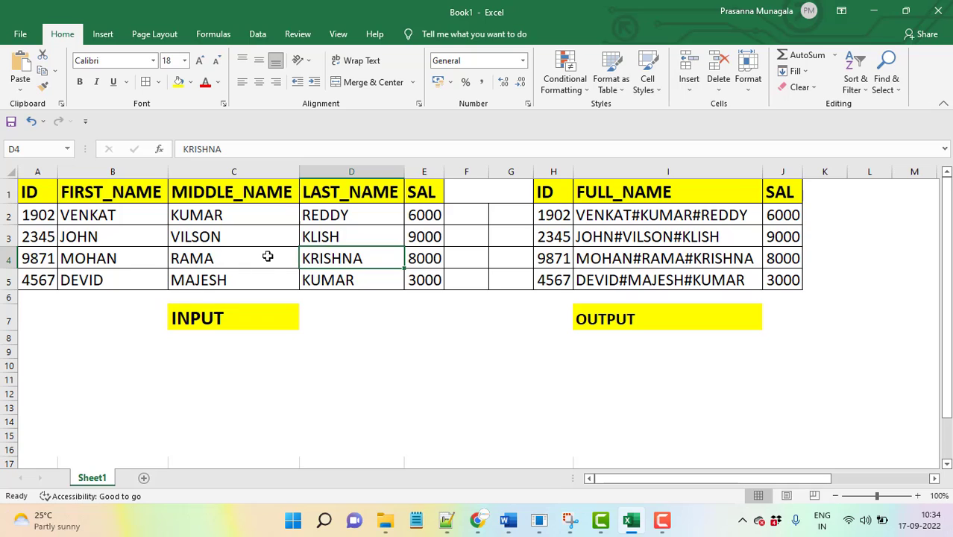
mouse_move(339, 251)
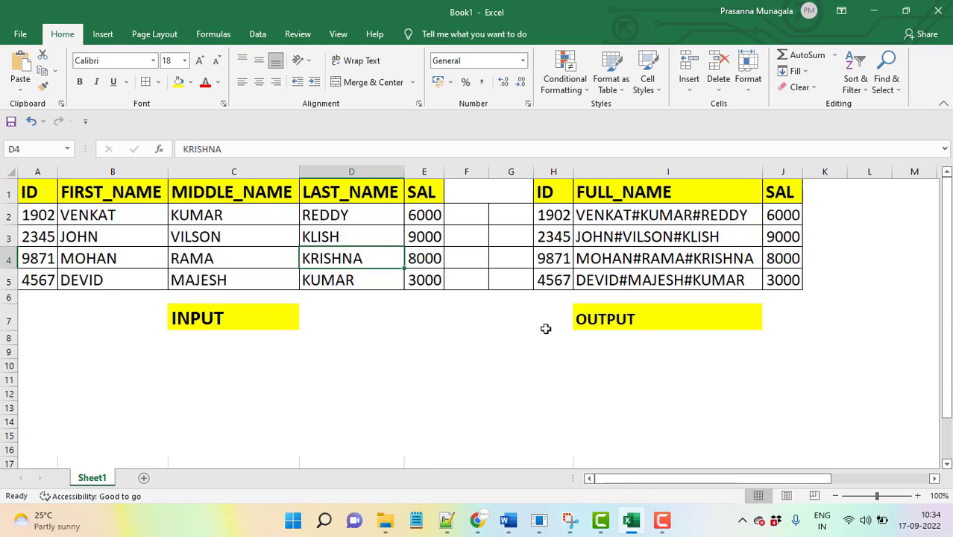
mouse_move(304, 274)
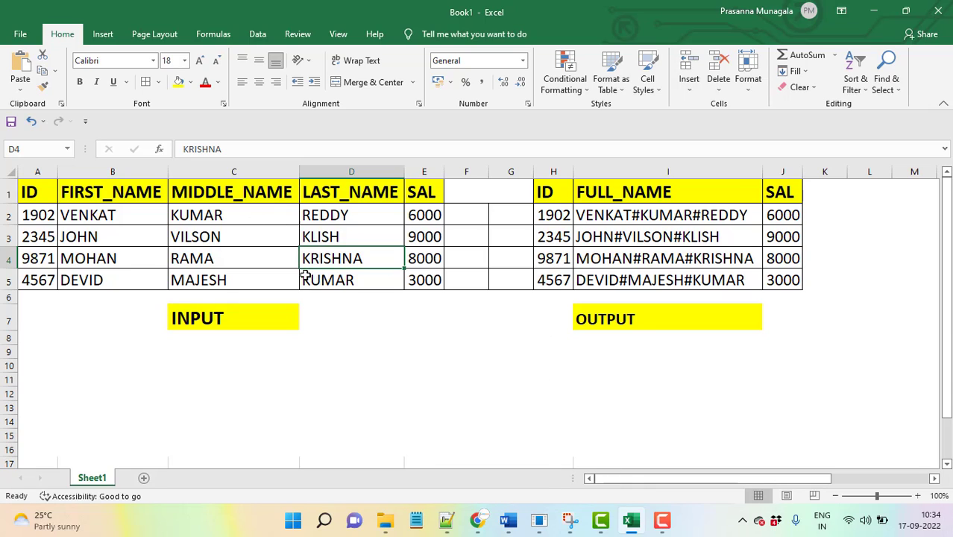
mouse_move(535, 391)
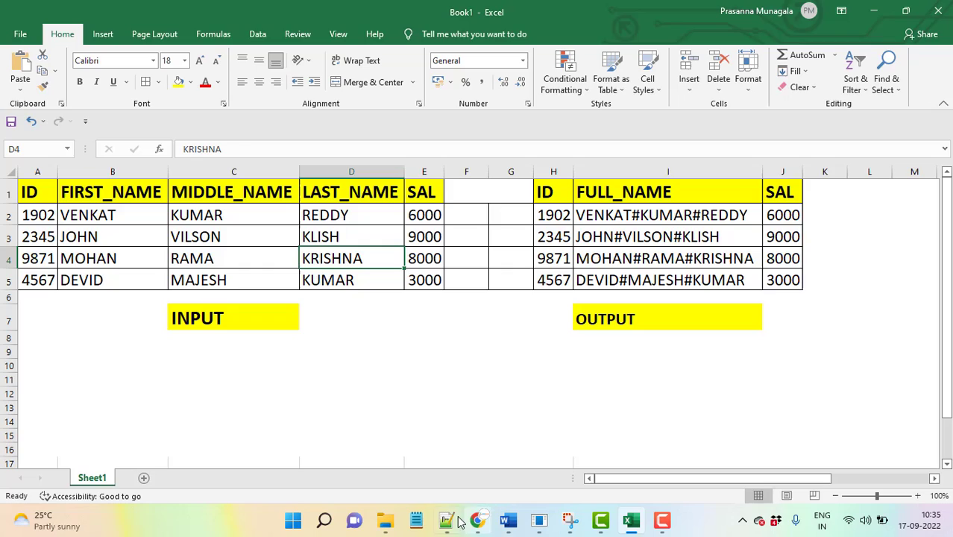
click(444, 519)
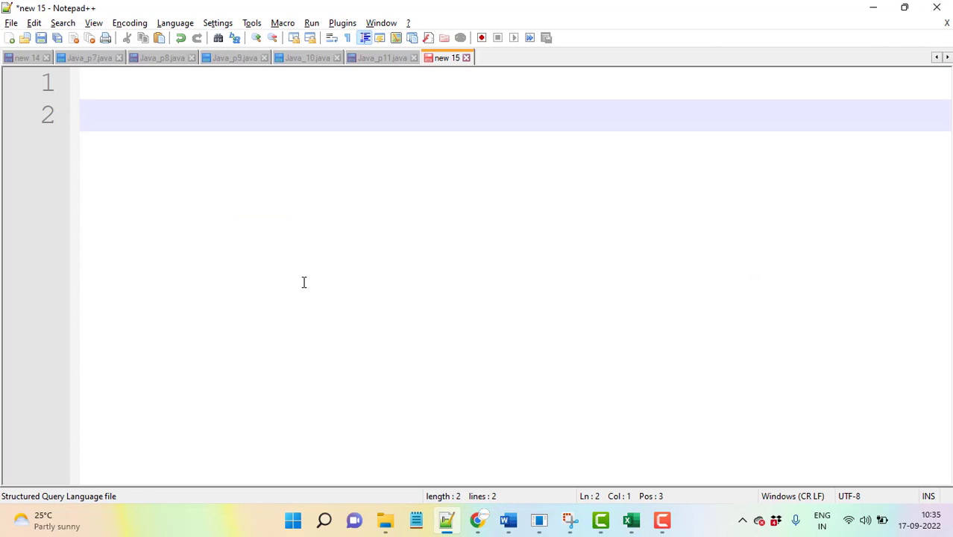
mouse_move(201, 152)
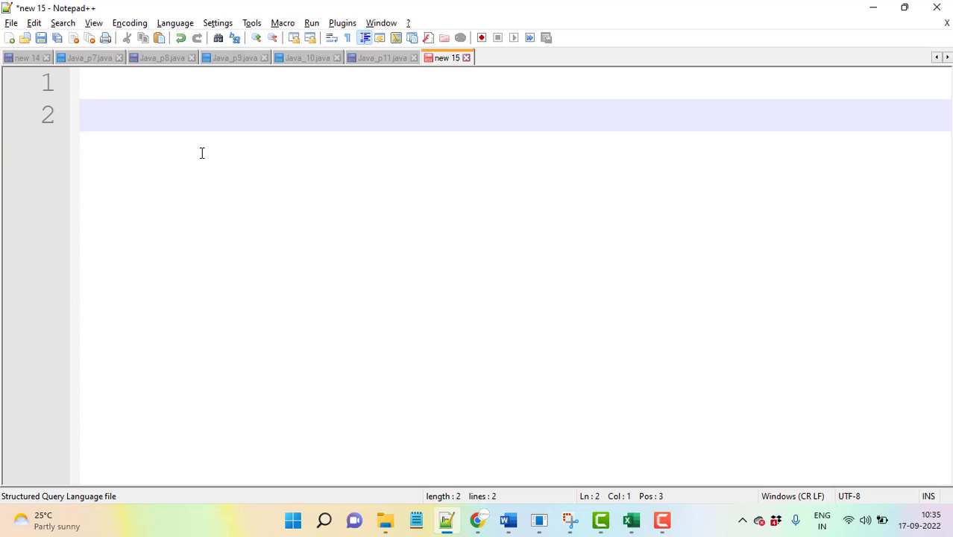
Step: Write select id, first_name||'#'||middle_name||'#'||last_name with the column list on its own line
text(slec)
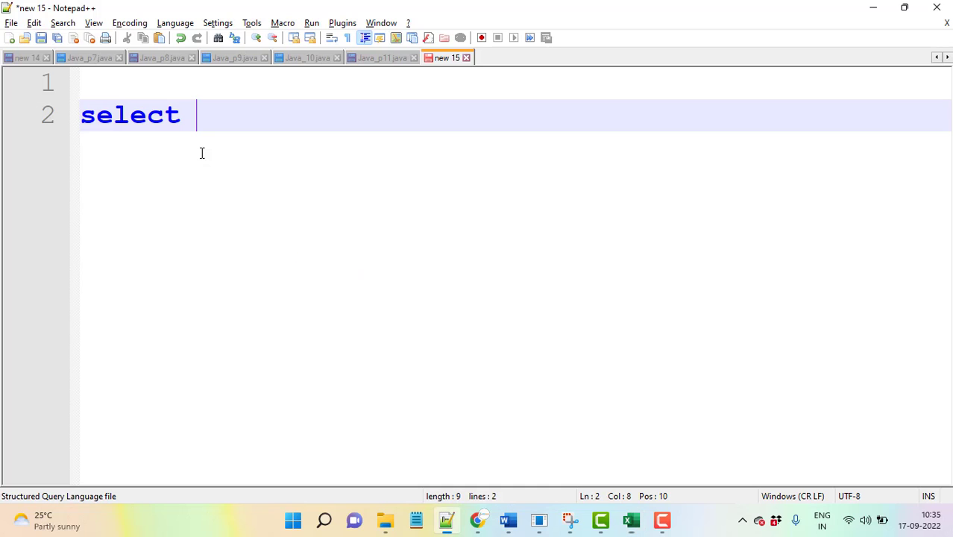
text(id,)
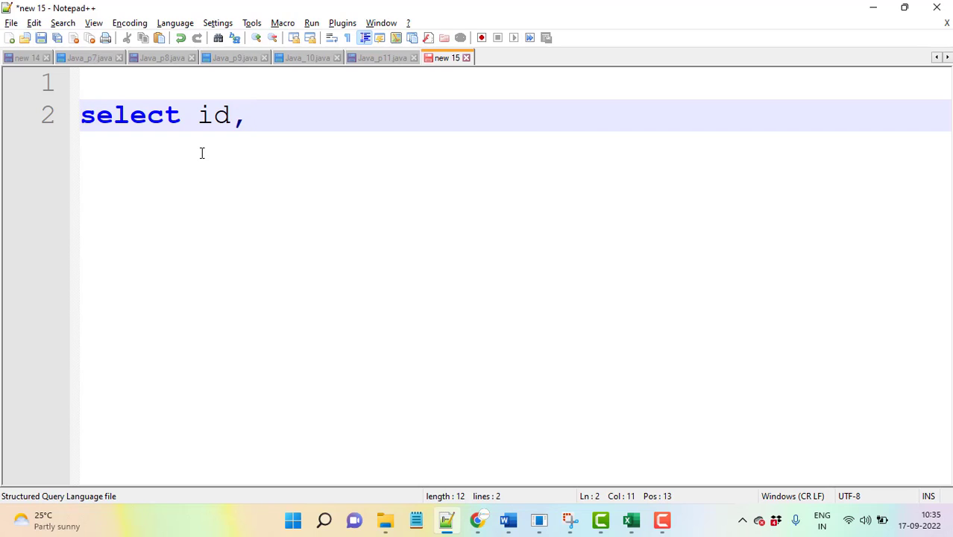
click(246, 115)
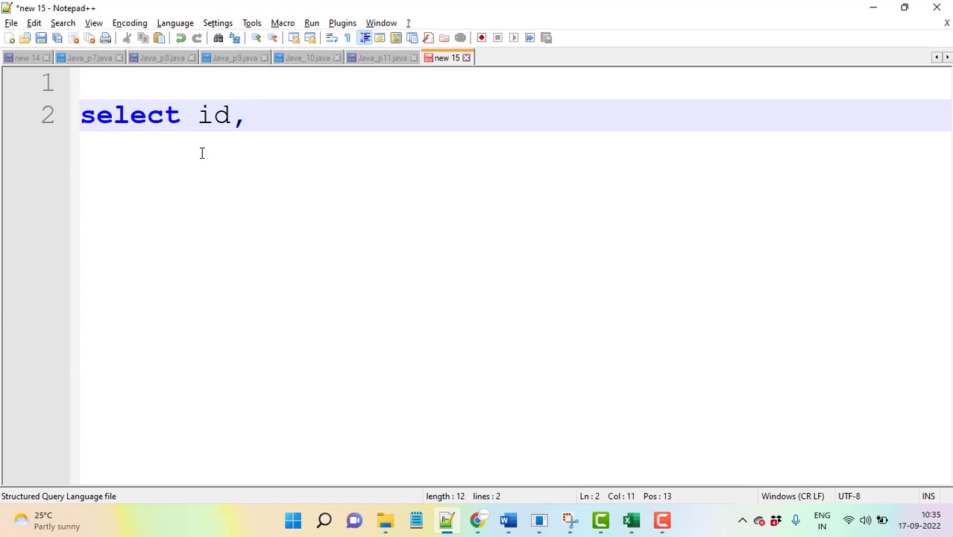
text(f)
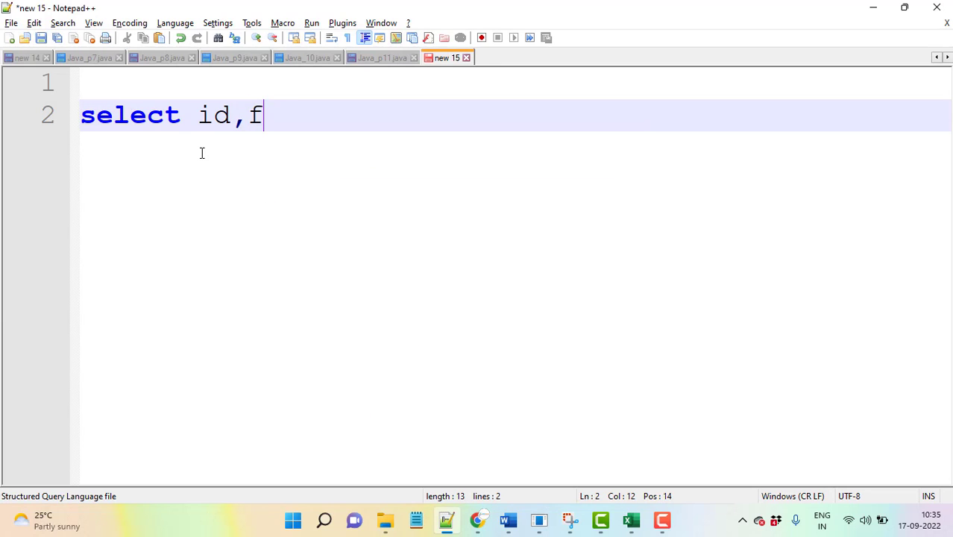
key(Backspace)
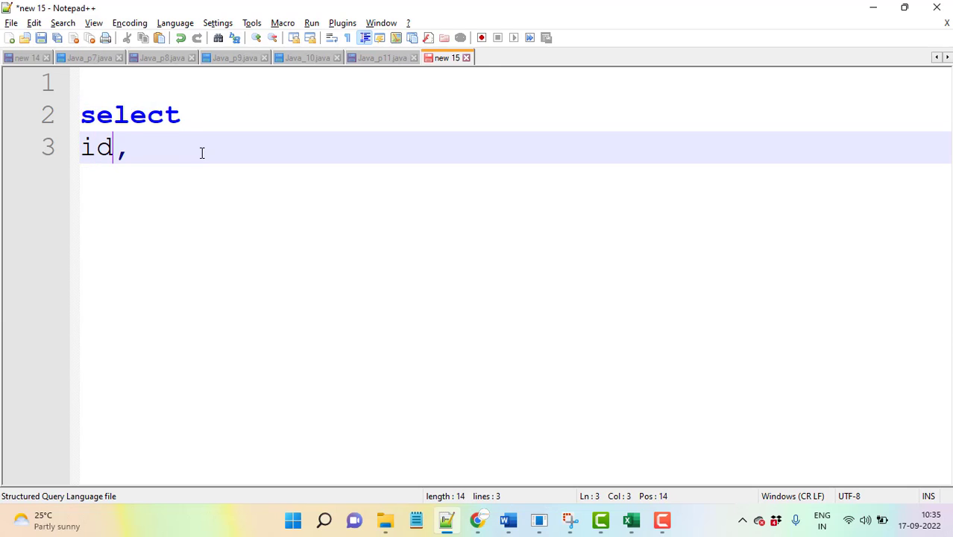
text(firs)
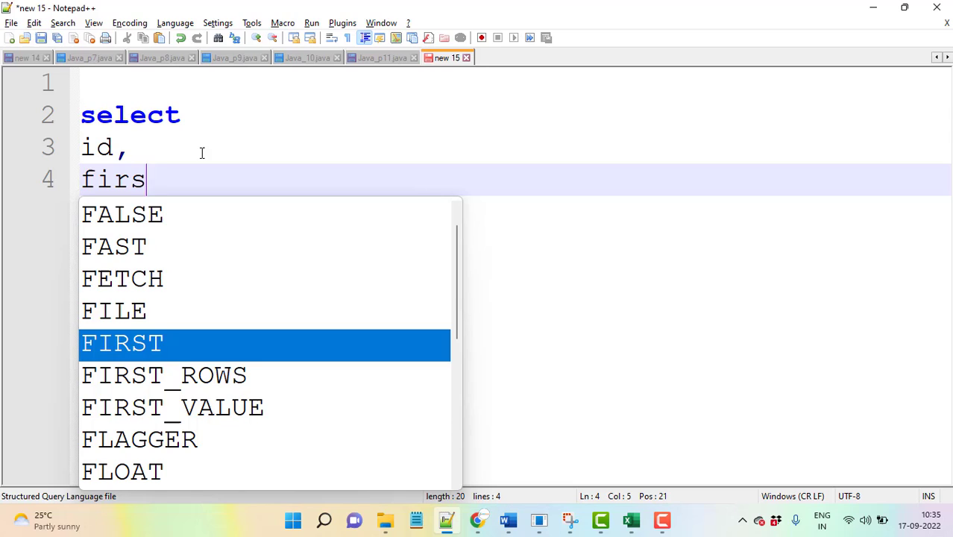
text(t_a)
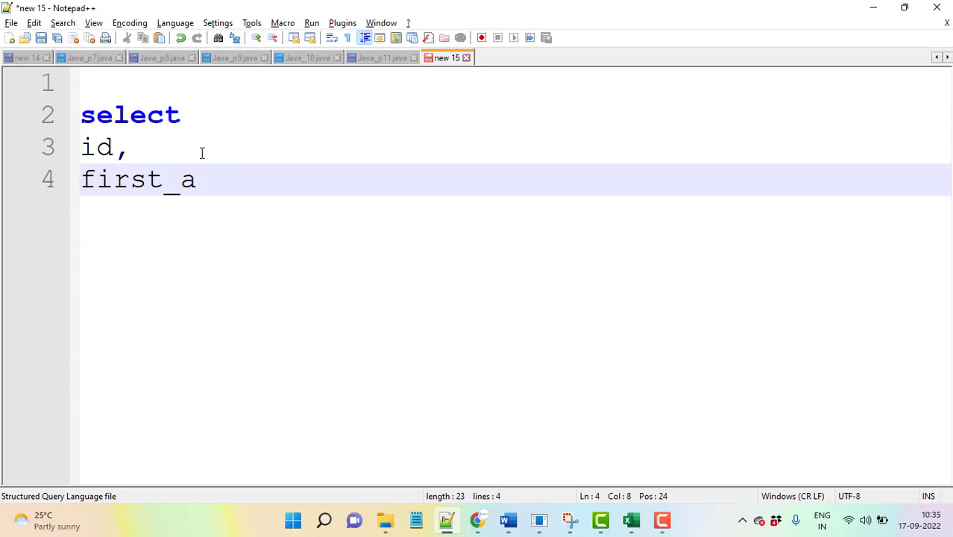
text(me||)
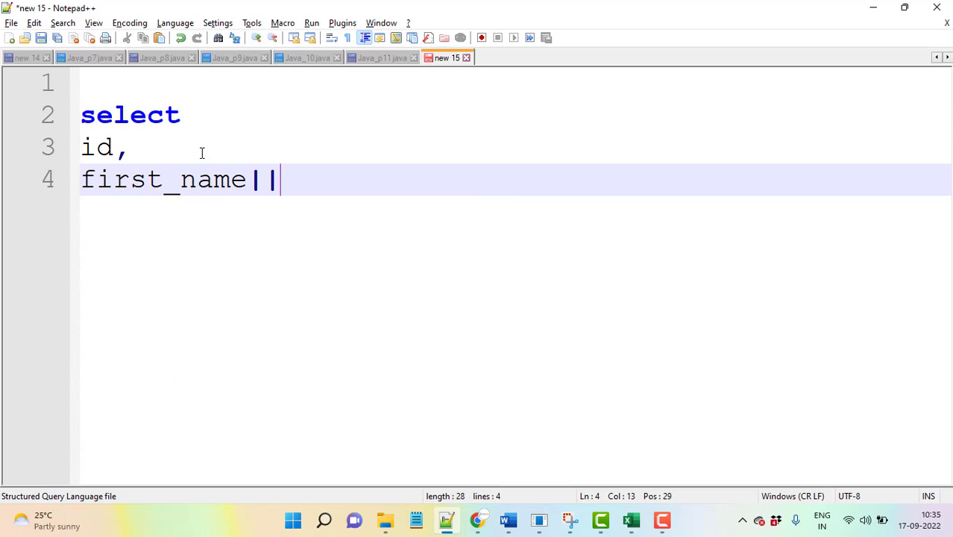
text(')
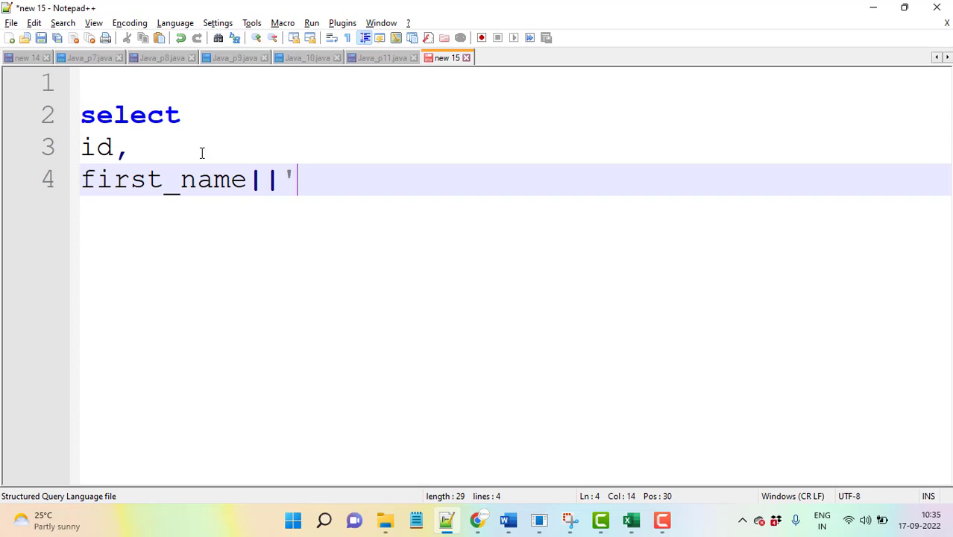
text(#)
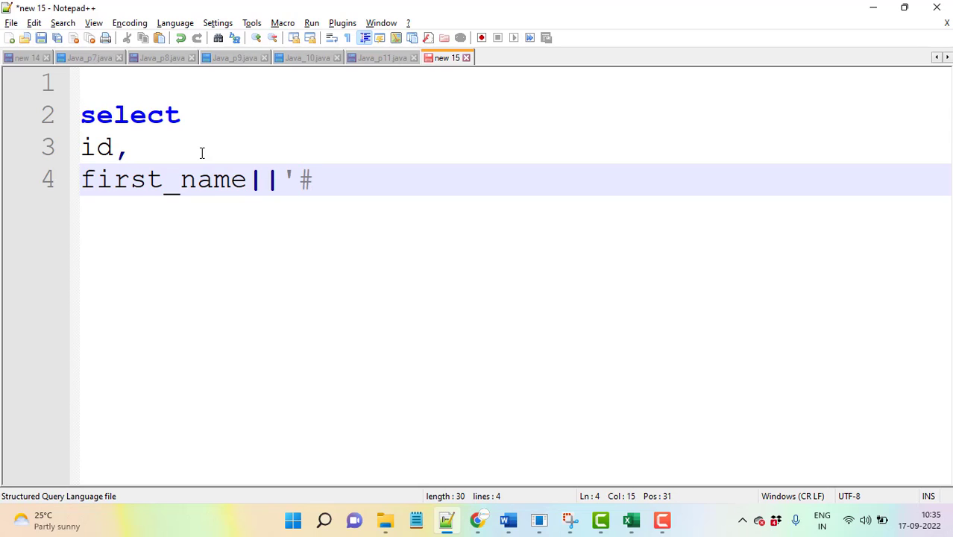
text('||)
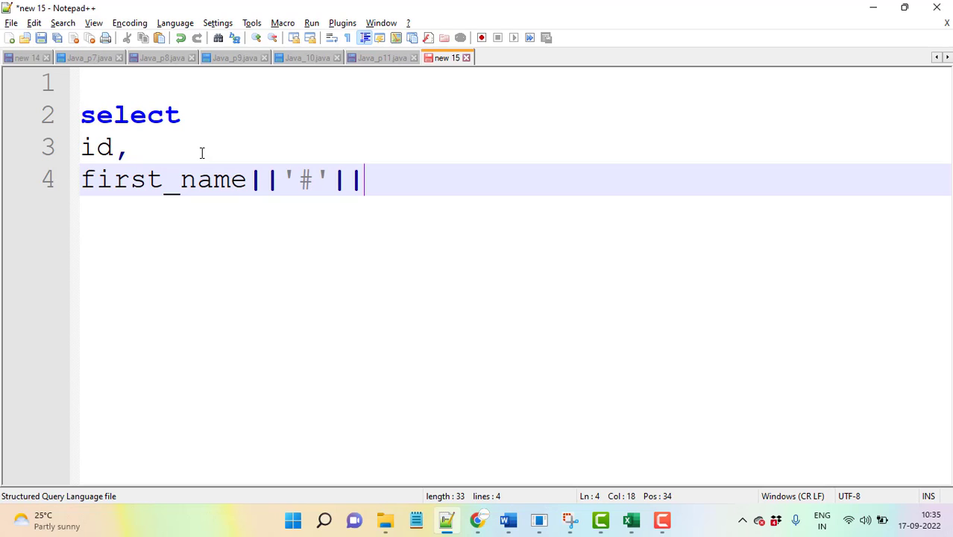
text(midd)
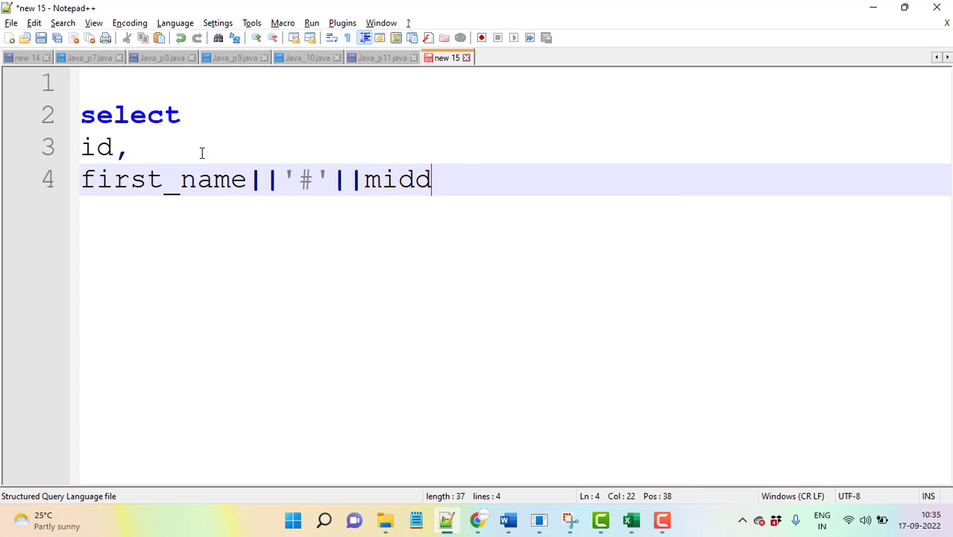
text(le_name)
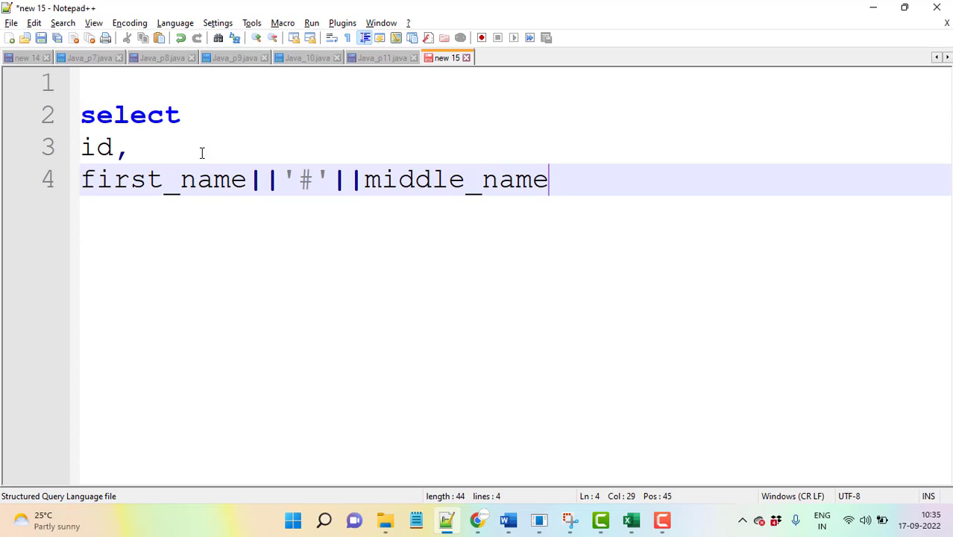
text(||')
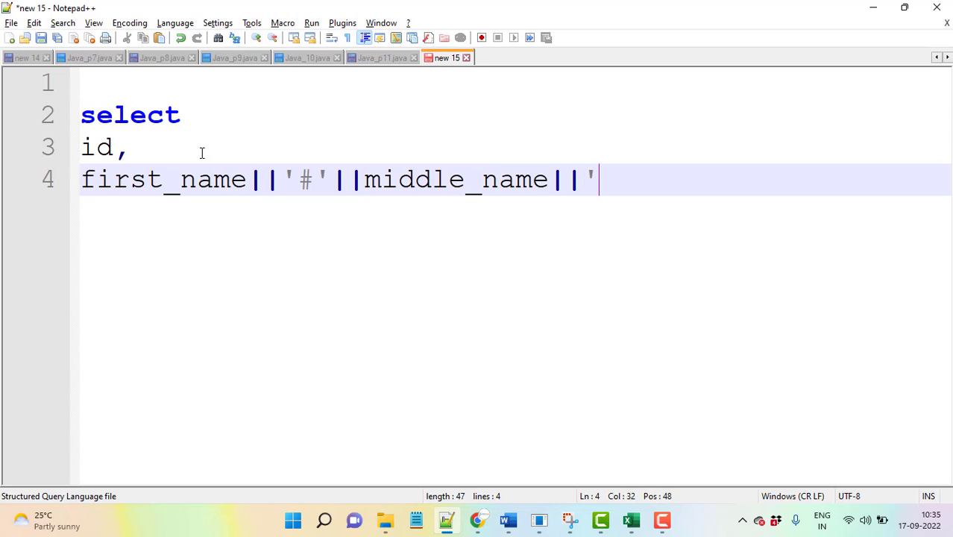
text(#'||)
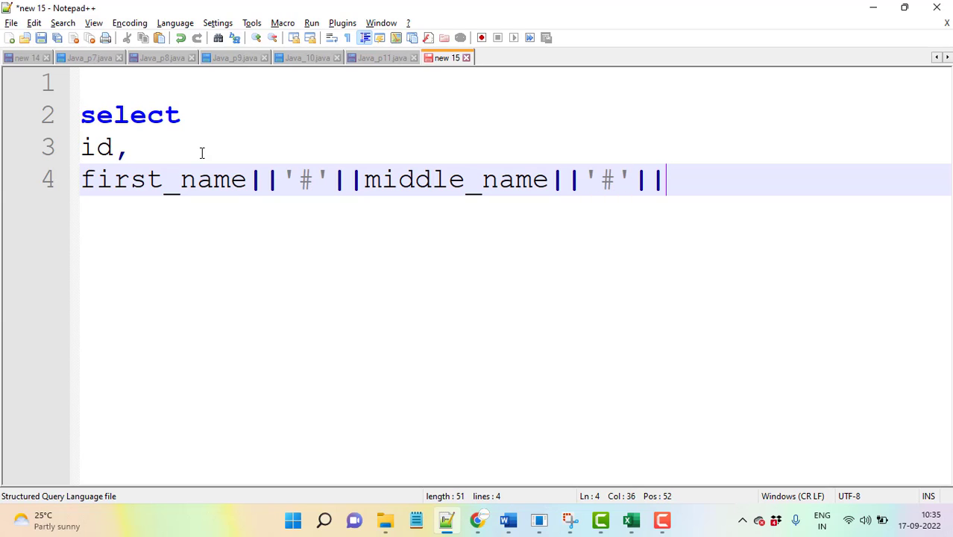
text(last_name)
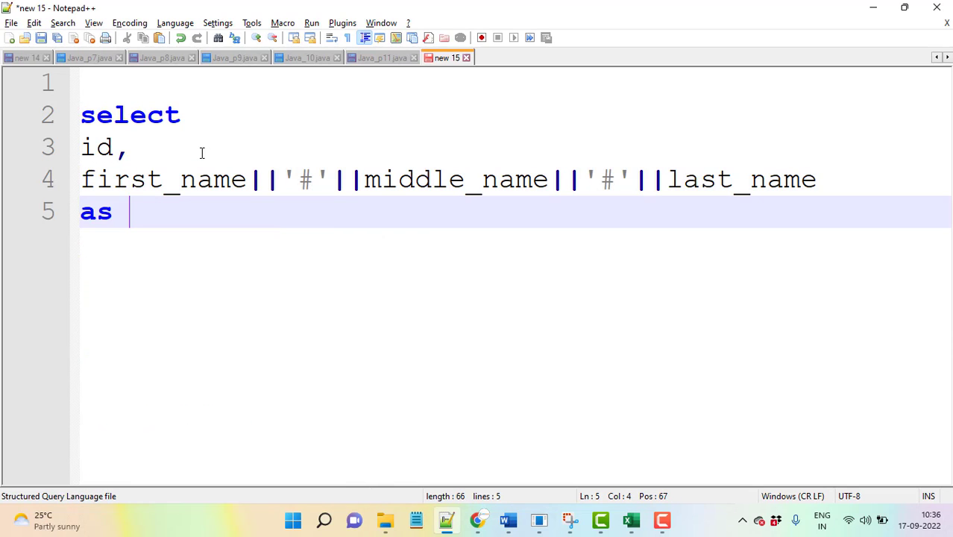
Step: Finish the query as full_name, sal from Employee; select it all and bring up Word
text(full)
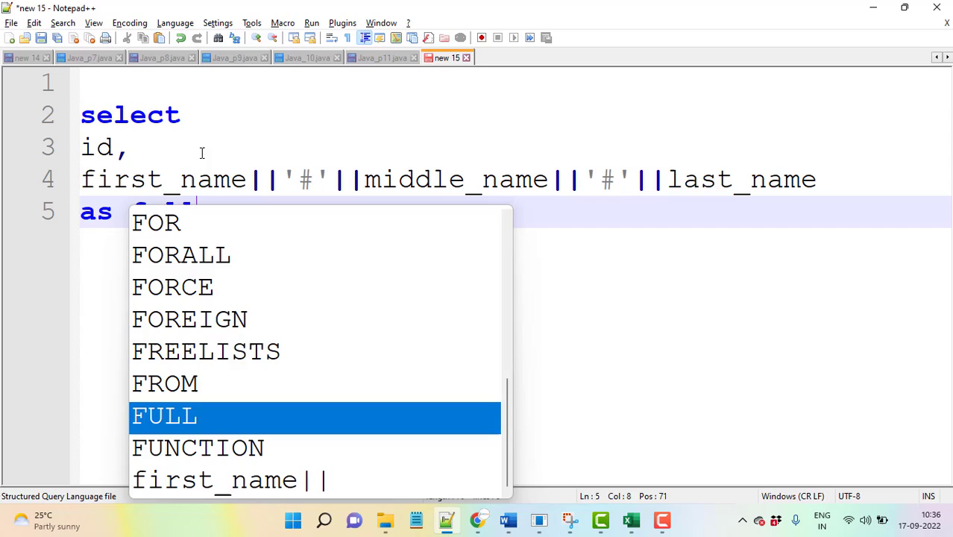
text(full_name,)
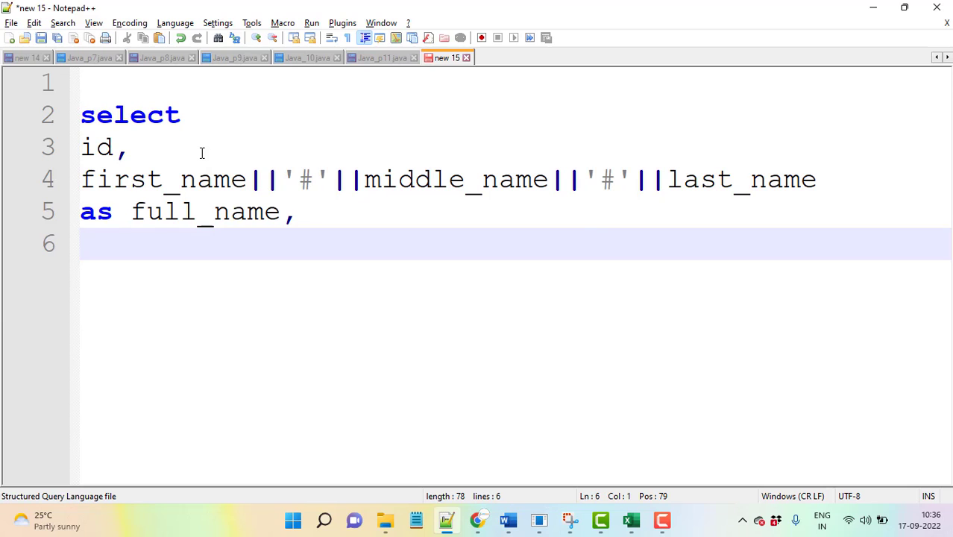
text(sal)
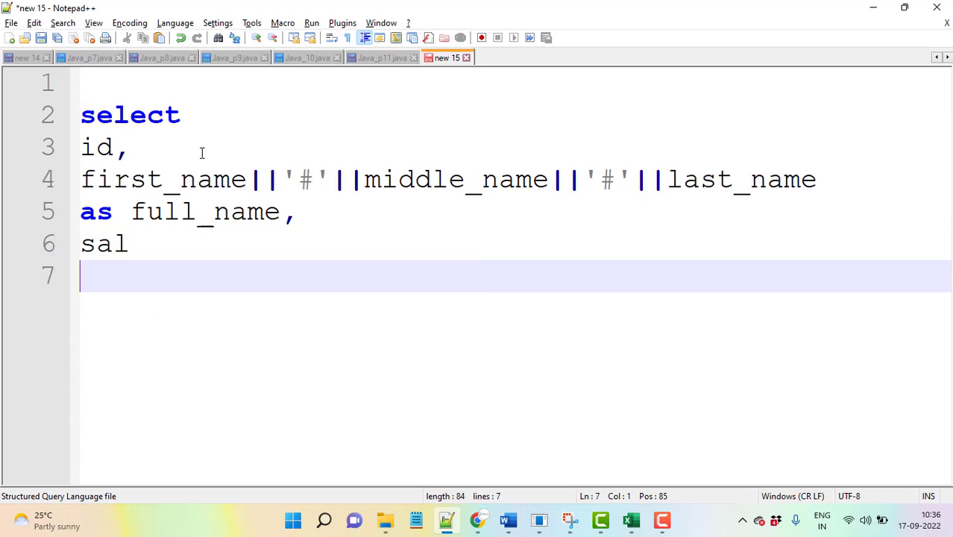
text(from)
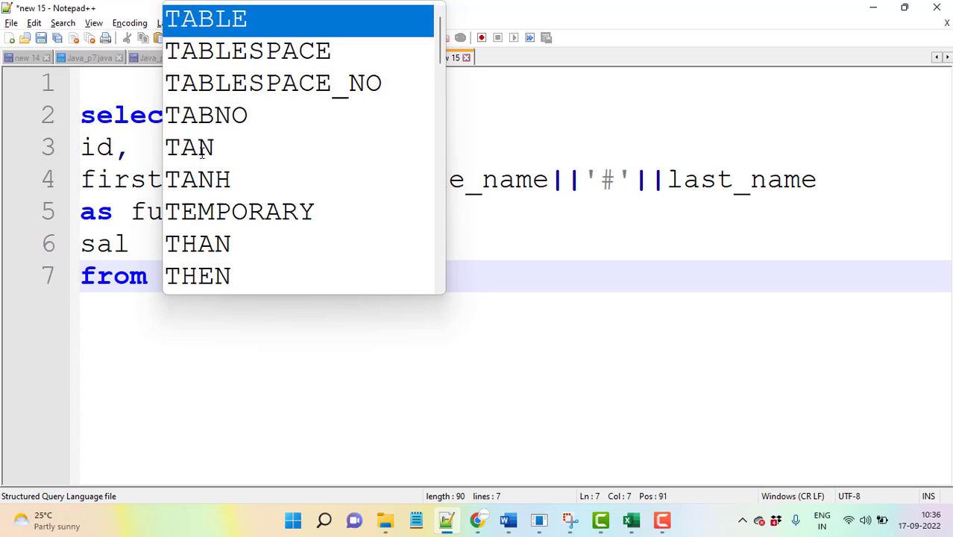
text(T)
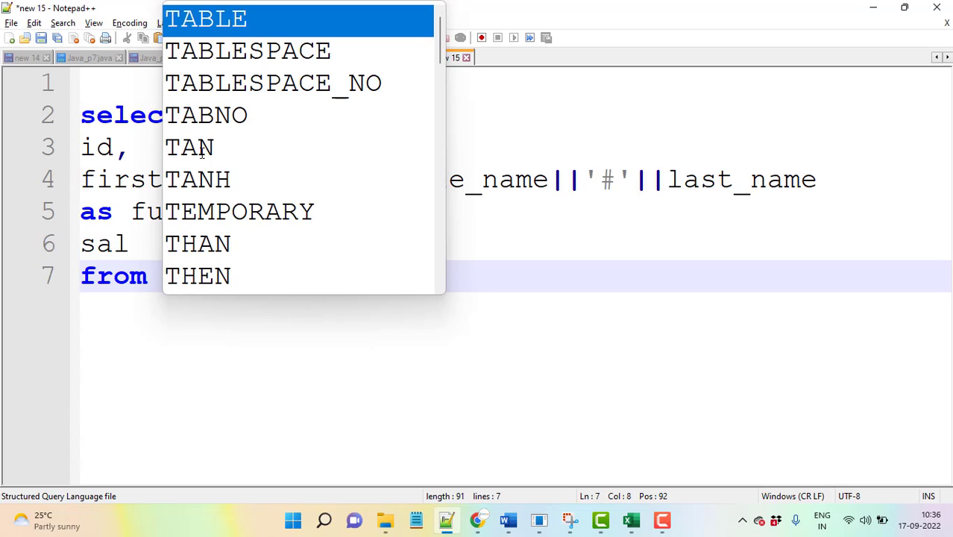
key(backspace)
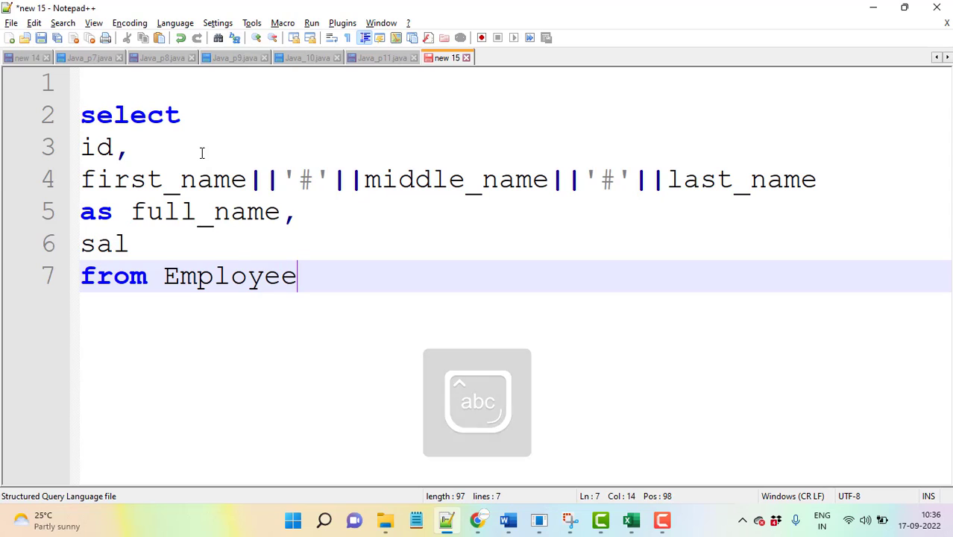
text(;)
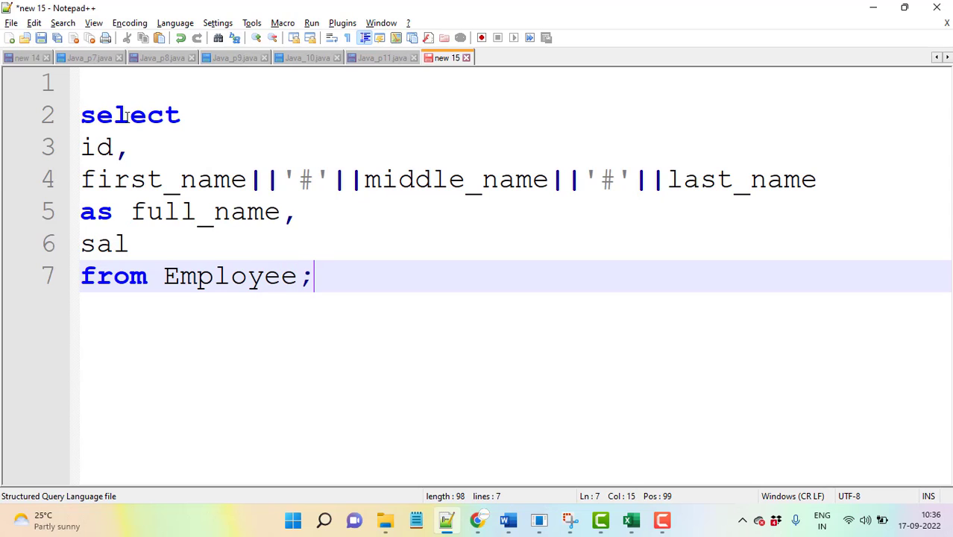
key(ctrl+a)
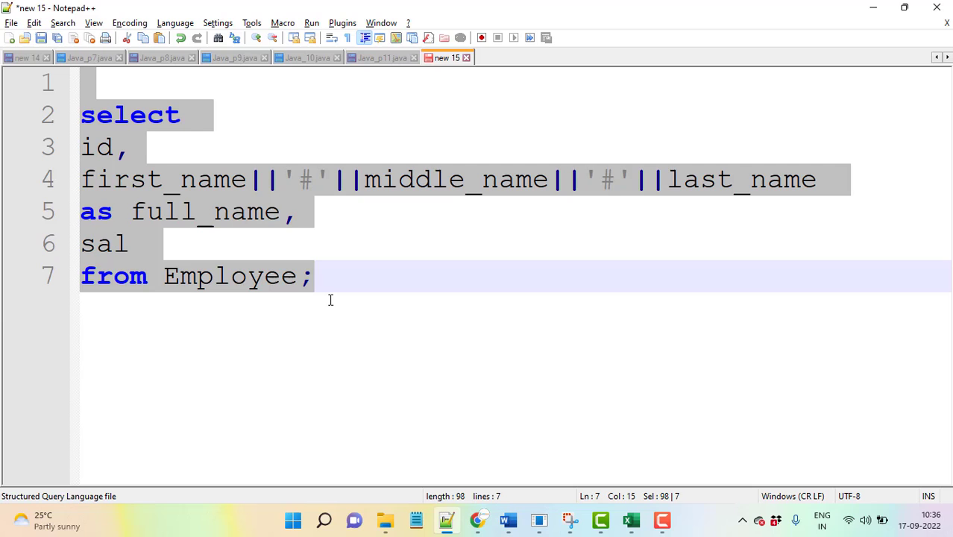
click(507, 519)
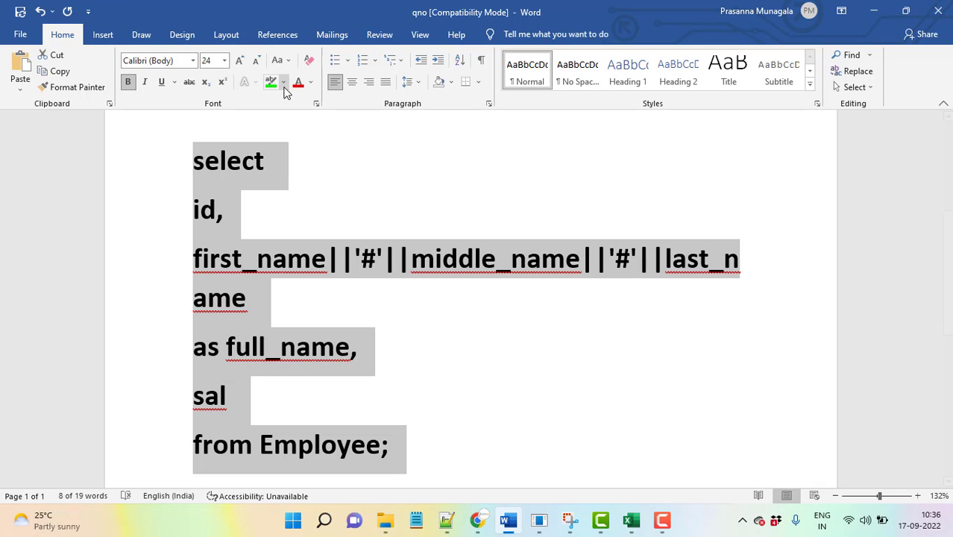
Step: Highlight the pasted query in yellow and bring up the Excel sheet of names
click(271, 82)
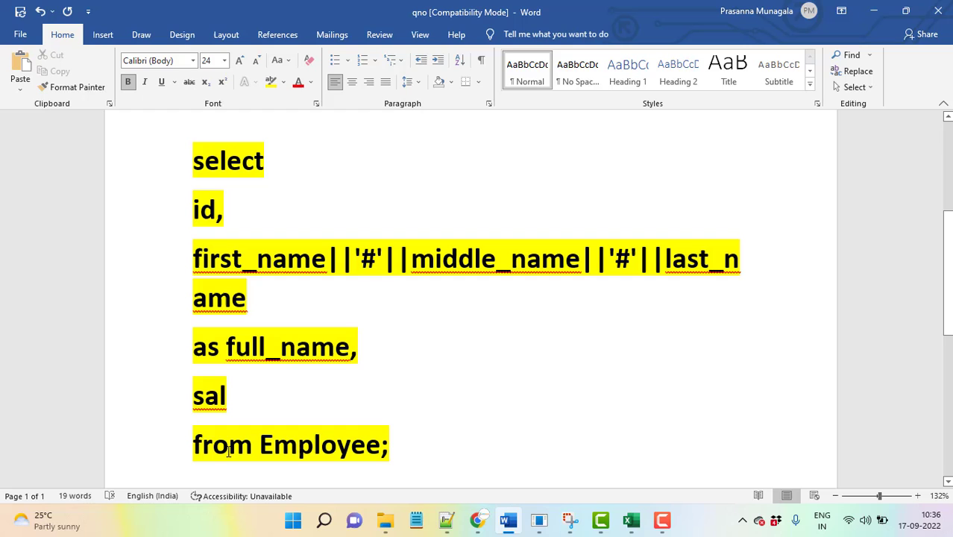
click(631, 519)
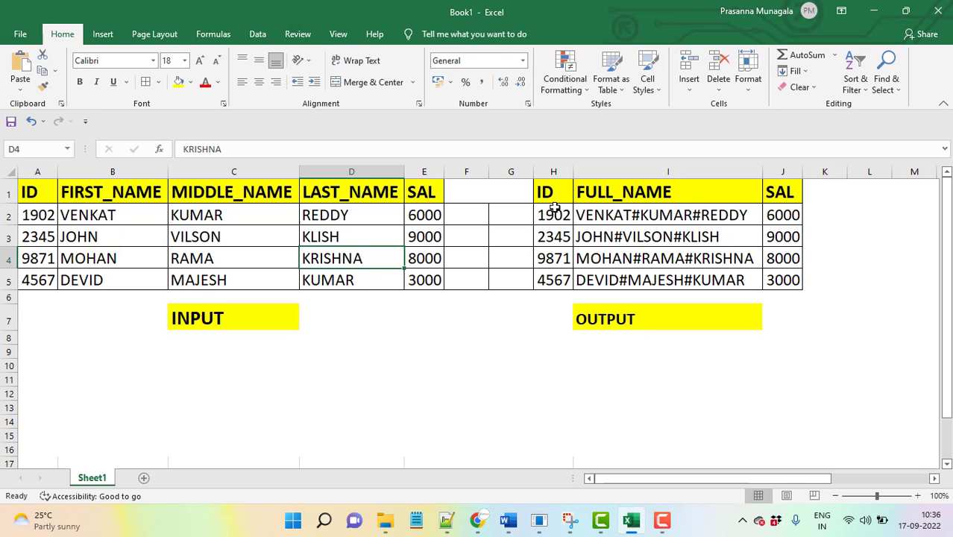
mouse_move(542, 444)
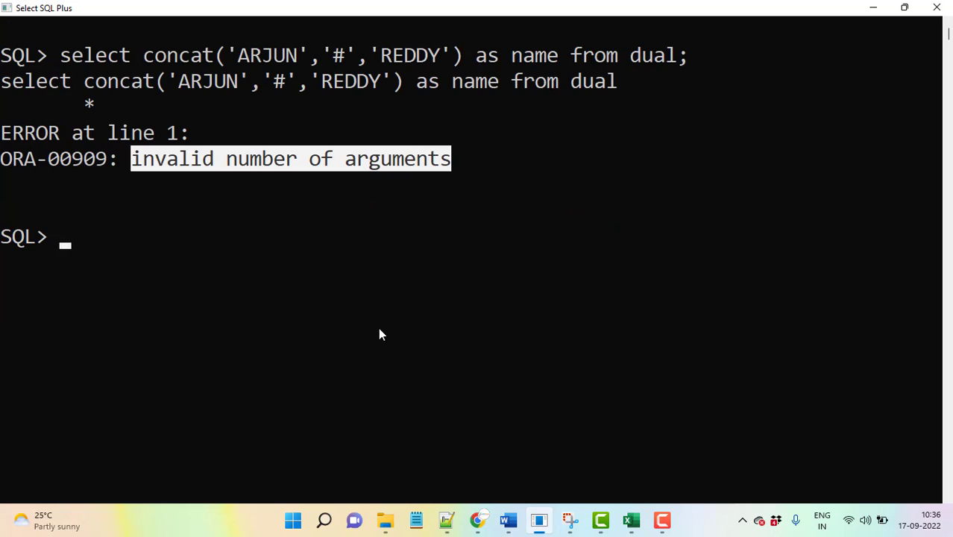
Step: Enter select 'Arjun||'#'||'Reddy'||'B' as full_name from dual; which fails with ORA-01756
text(selet)
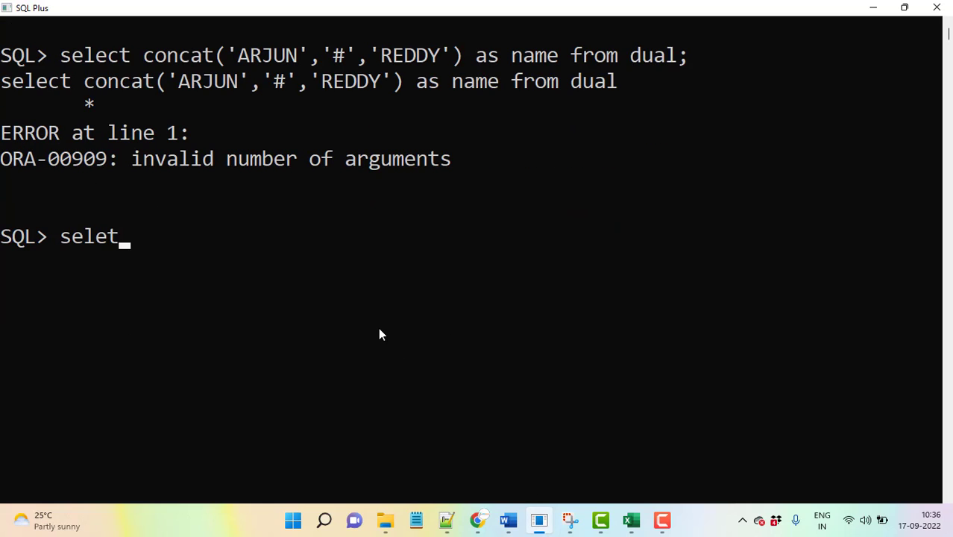
text(c)
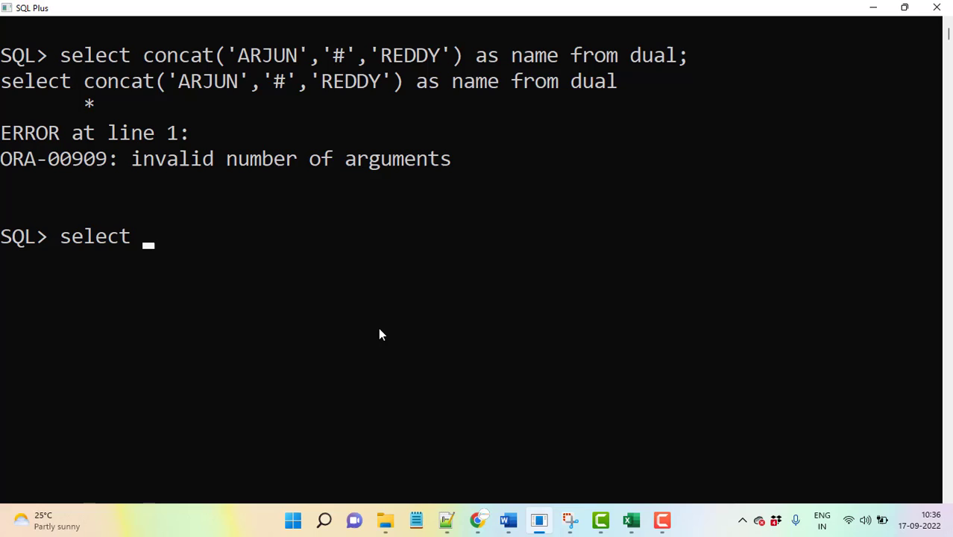
text('Arjun||)
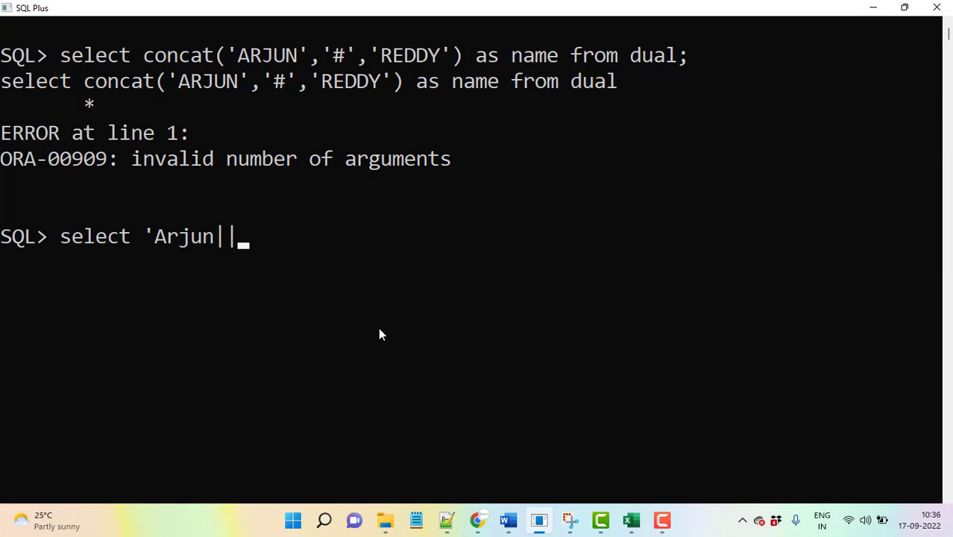
text('#'||)
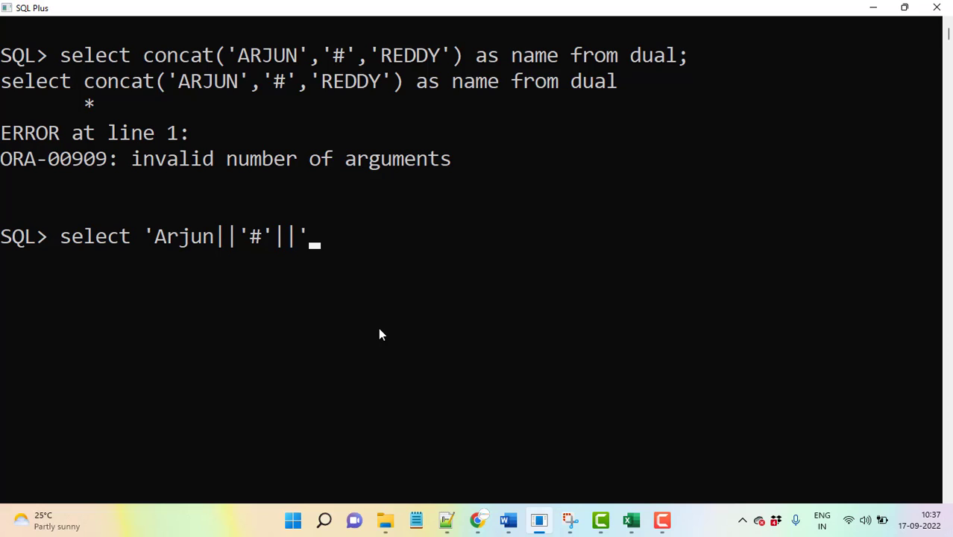
text(Redy)
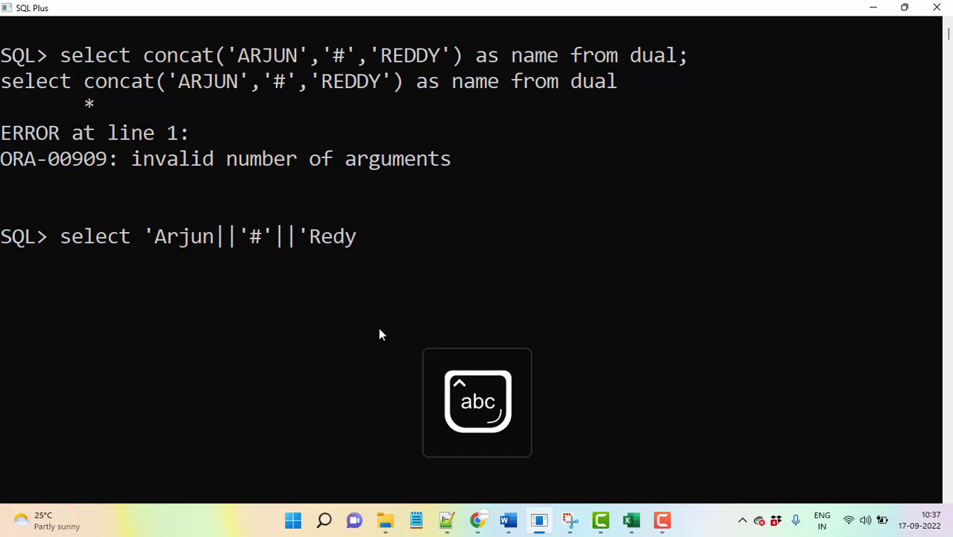
text(dy')
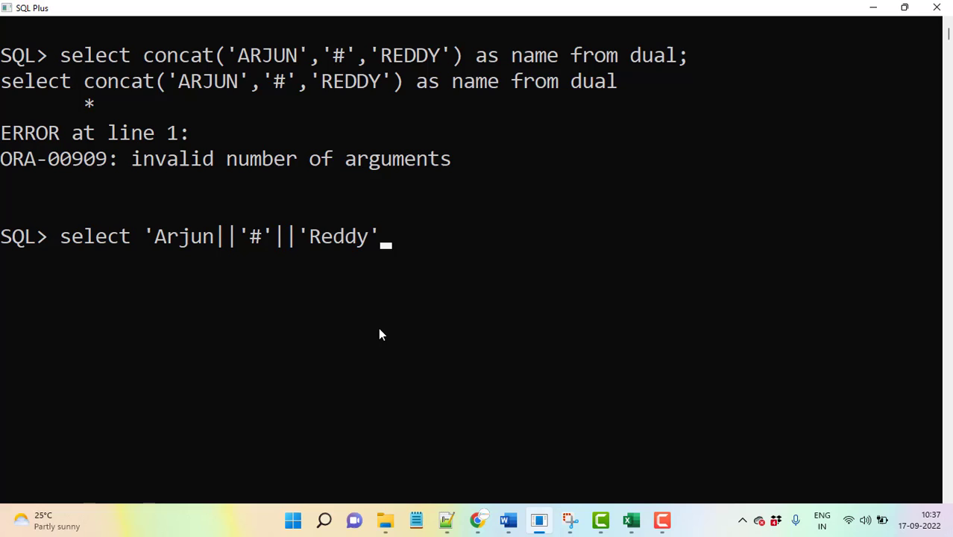
text(||')
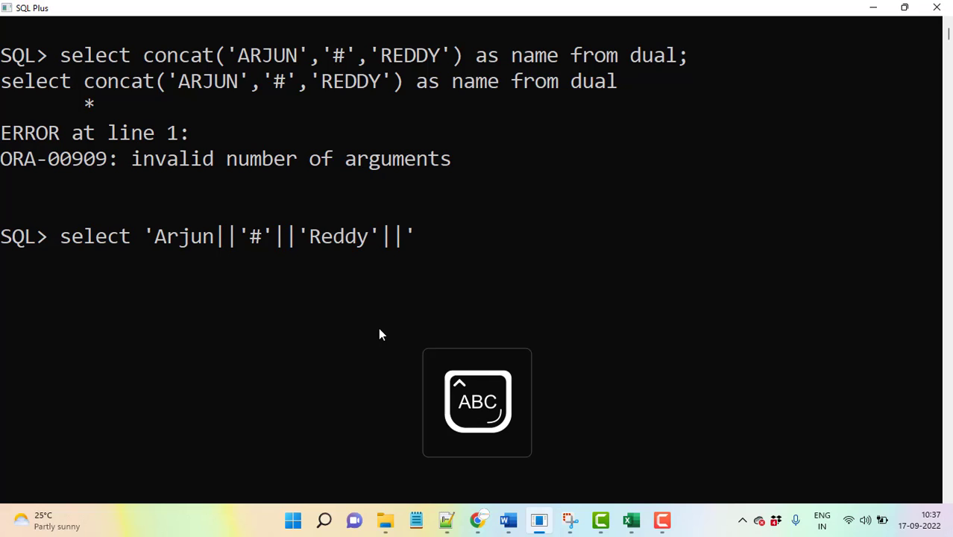
text(B')
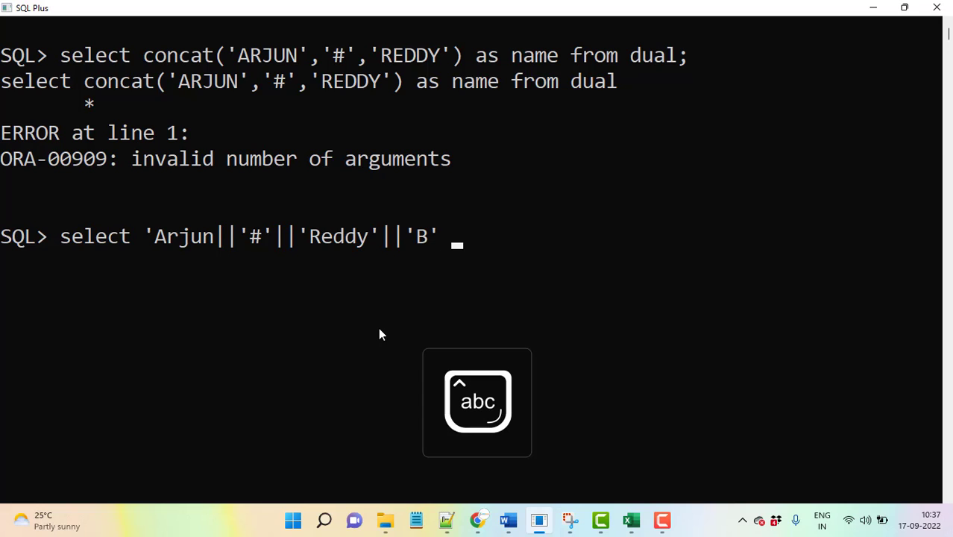
text(as full)
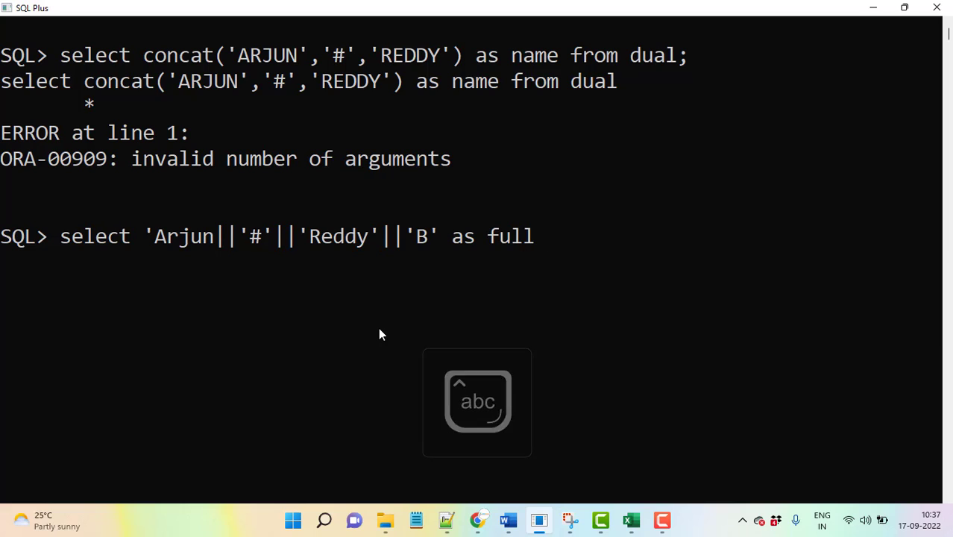
text(_n)
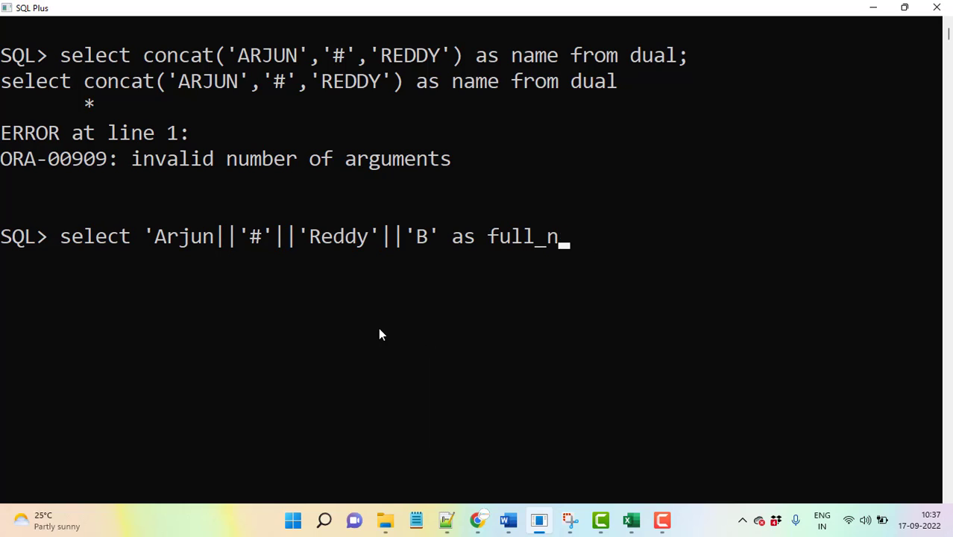
text(ame)
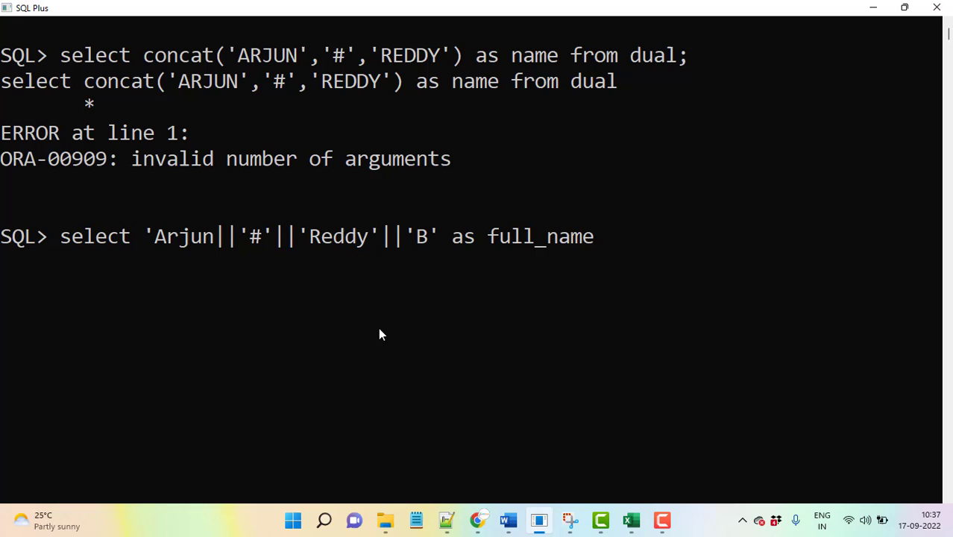
text(f)
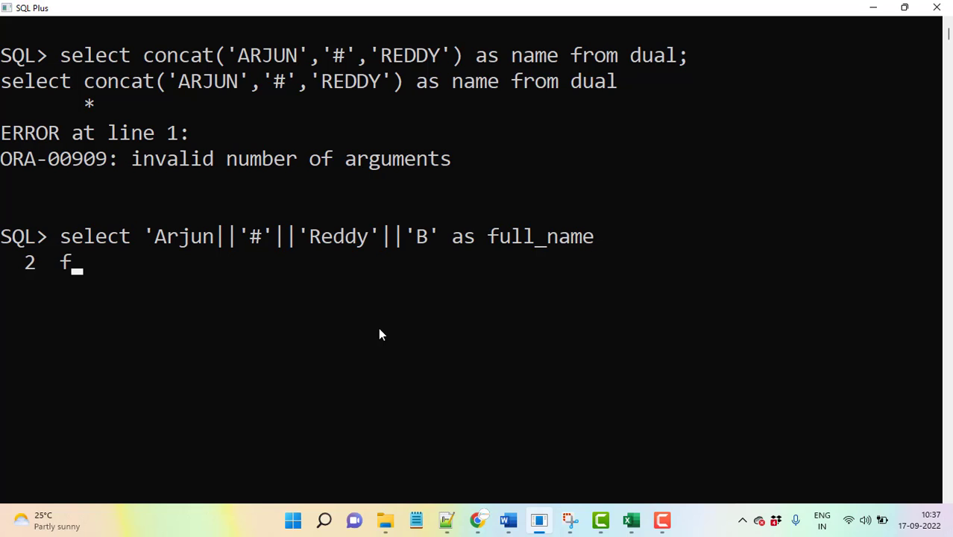
text(rom dual;)
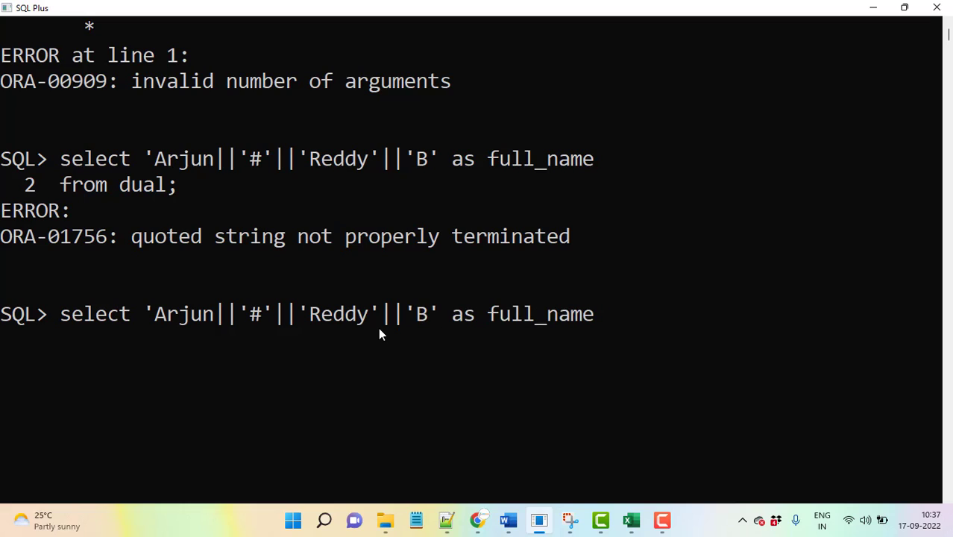
Step: Retype the query with 'Arjun' properly quoted and '#' separators, then run it from dual
text(||)
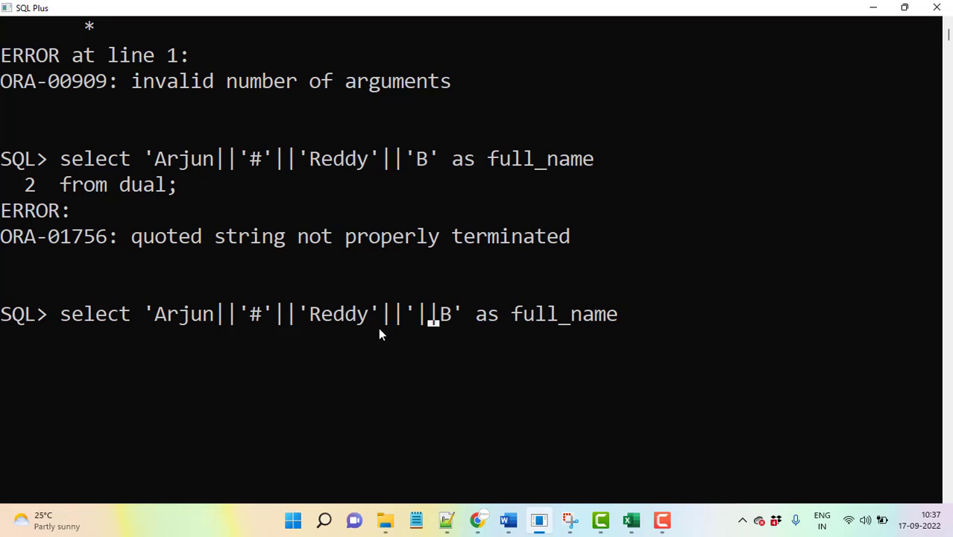
text(#)
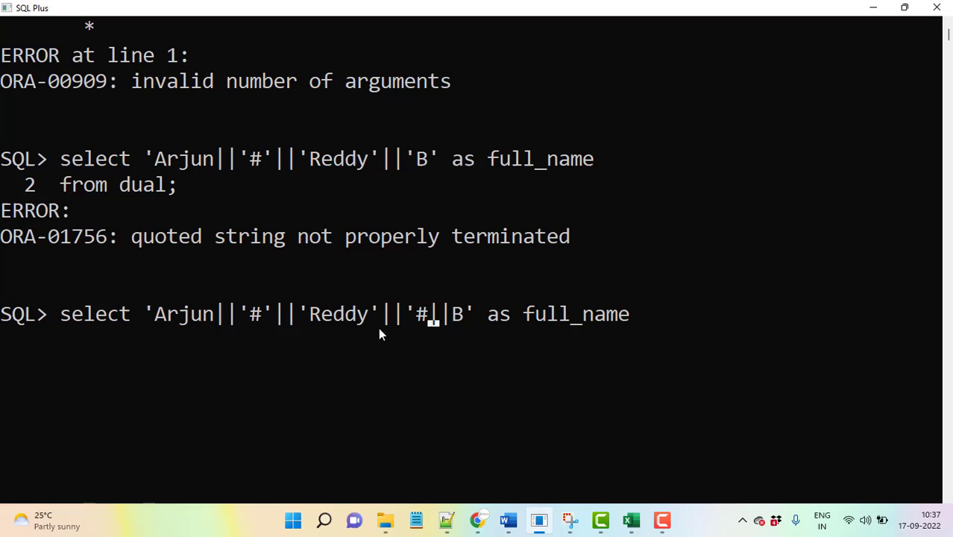
text(')
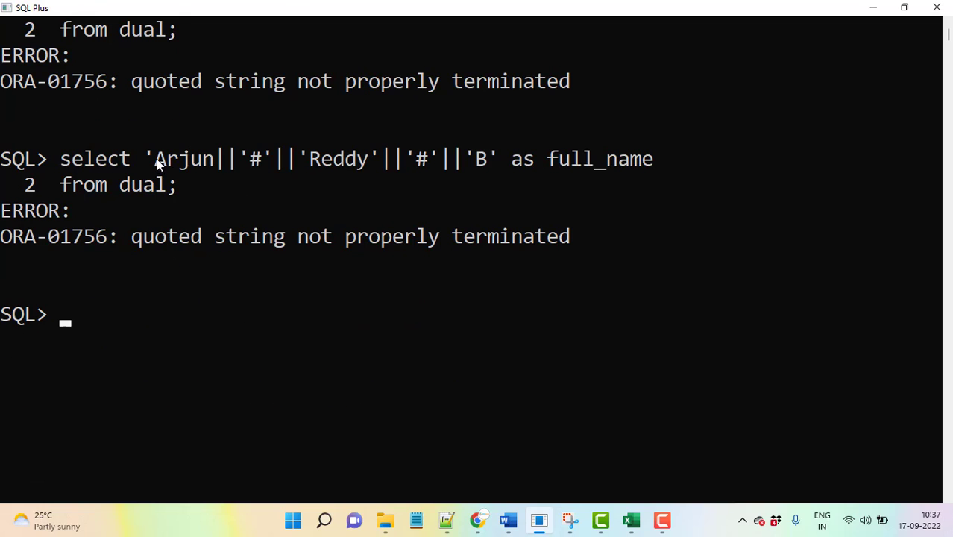
text(select 'Arjun'||'#'||'Reddy'||'B' as full_name)
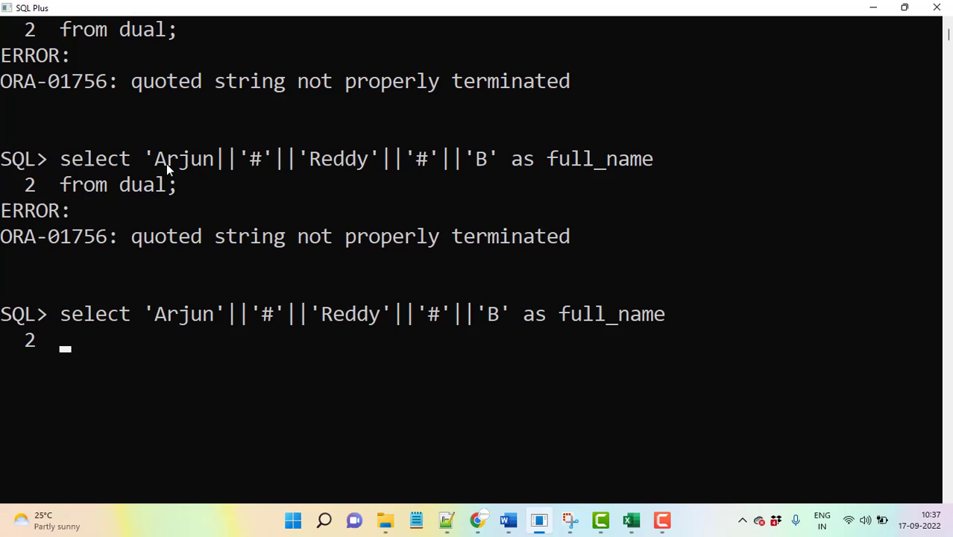
text(from dual;)
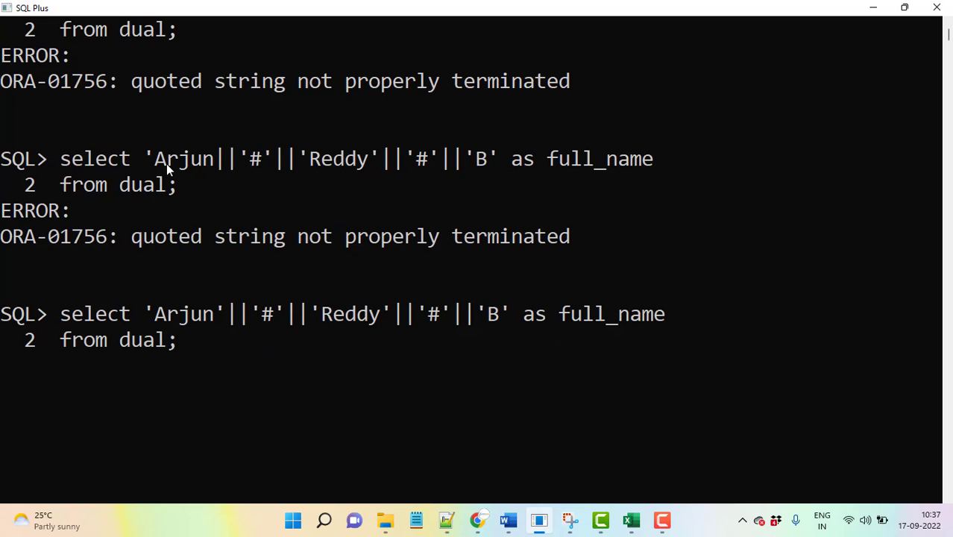
key(Return)
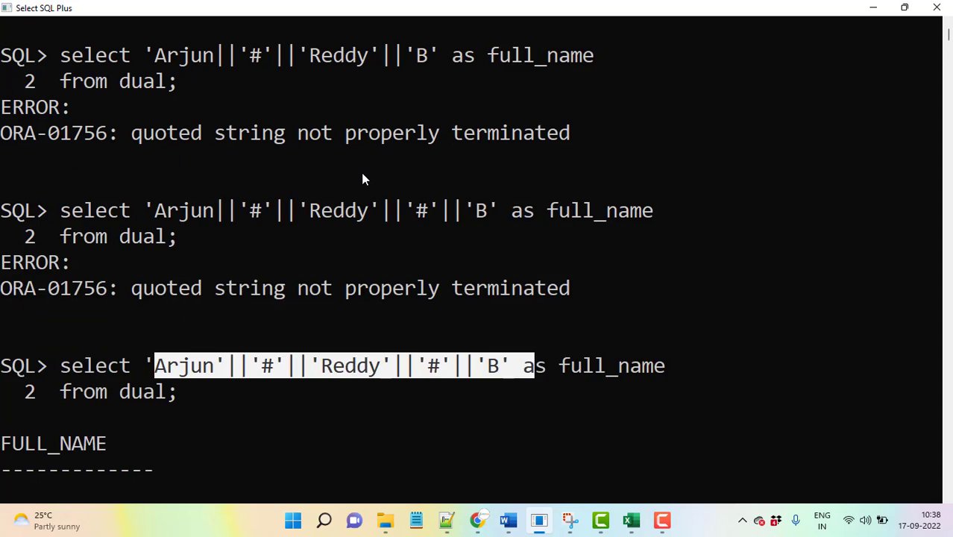
Step: Scroll back to the FULL_NAME result, then visit Excel, Notepad++ and the Word notes
scroll(up, 3)
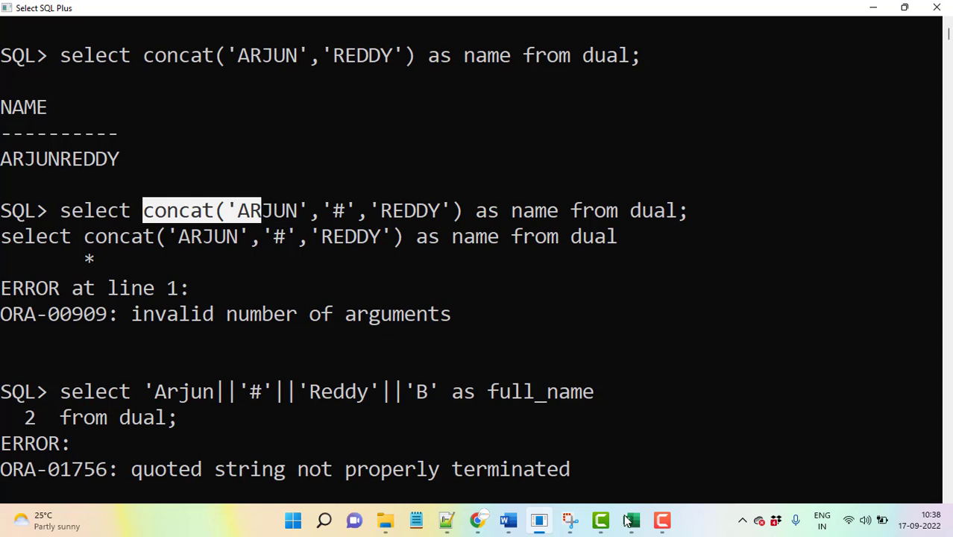
click(629, 519)
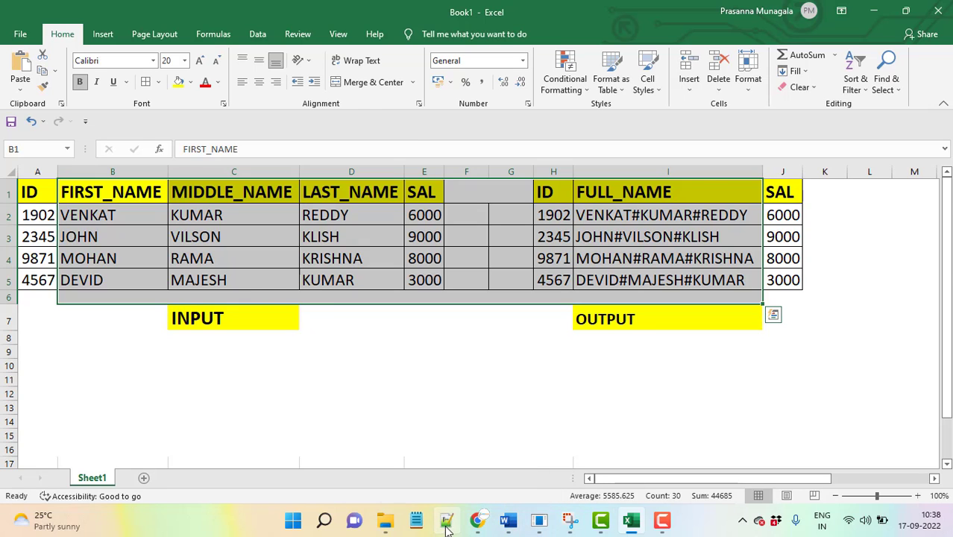
click(446, 518)
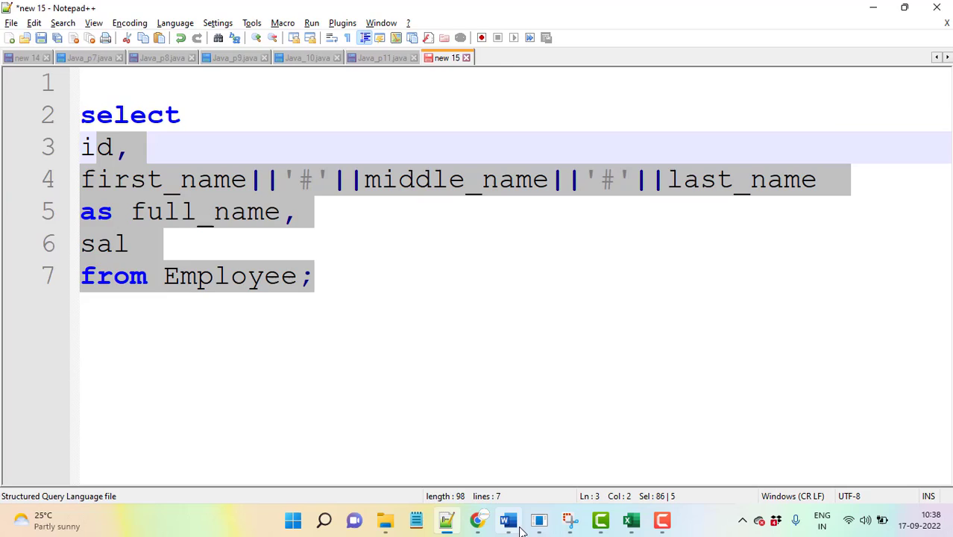
click(507, 519)
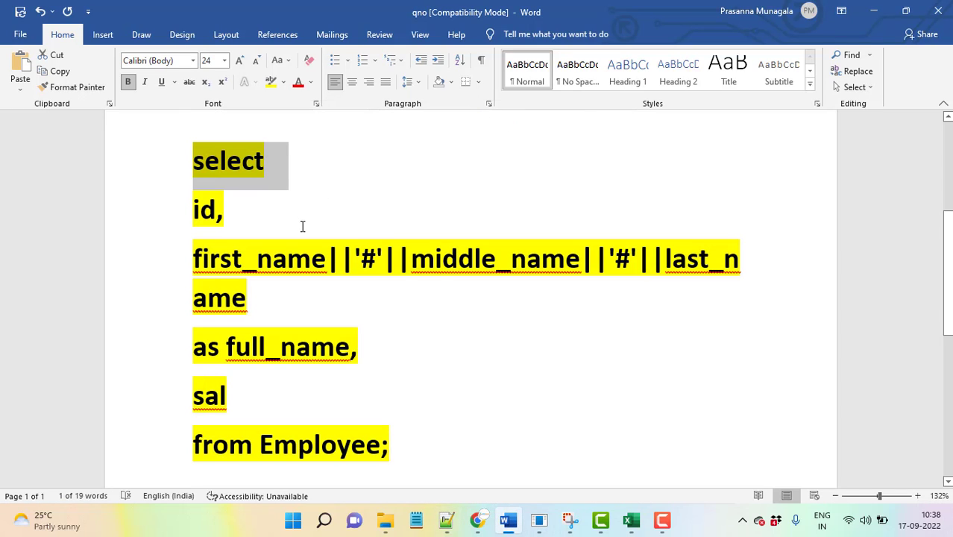
mouse_move(312, 268)
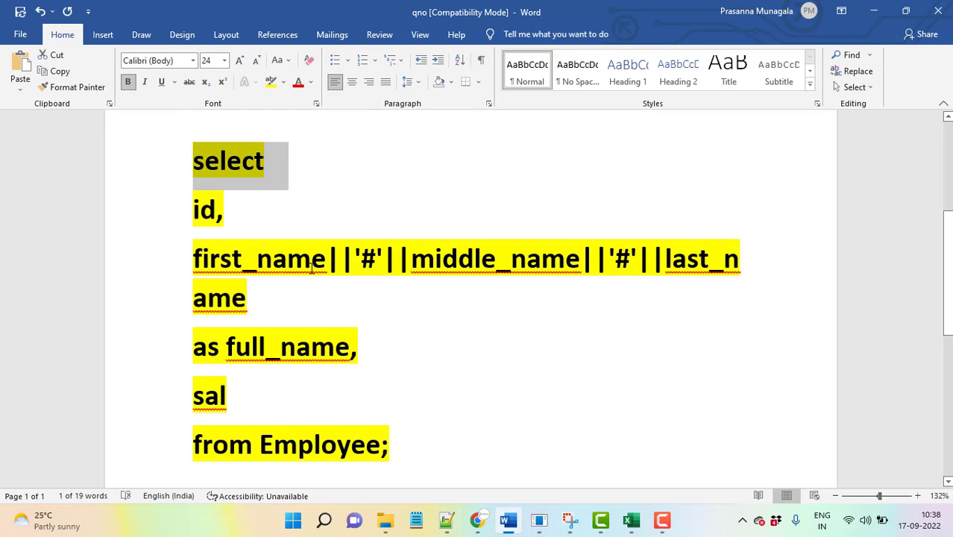
click(312, 259)
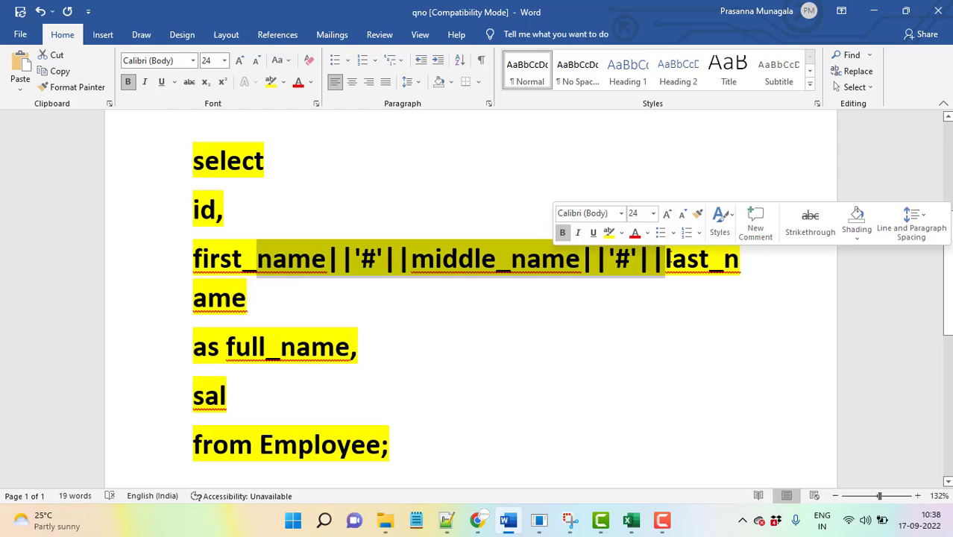
click(503, 298)
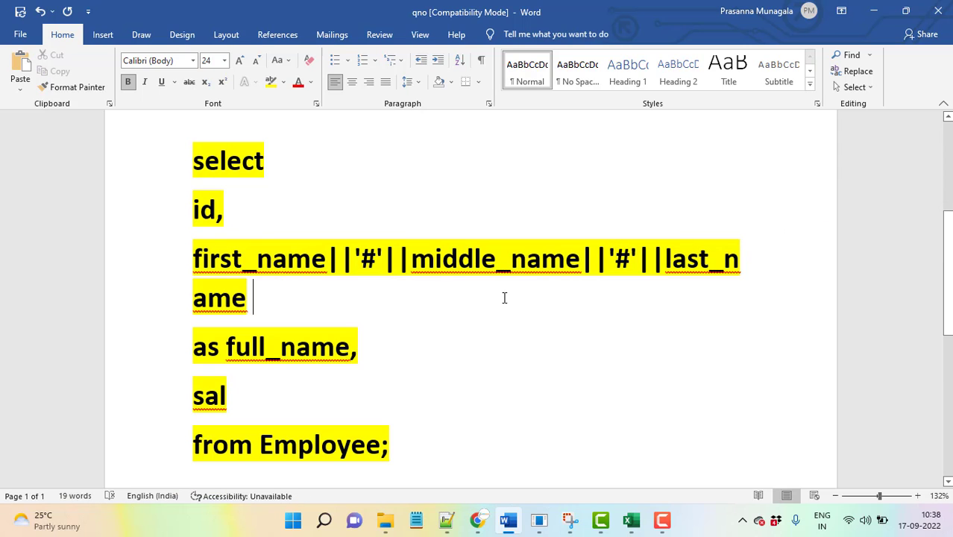
scroll(up, 3)
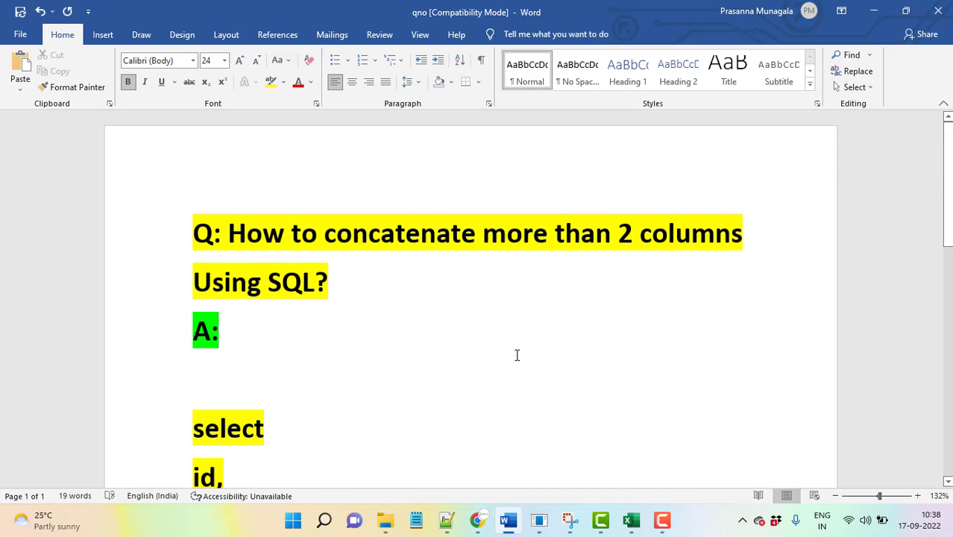
mouse_move(408, 336)
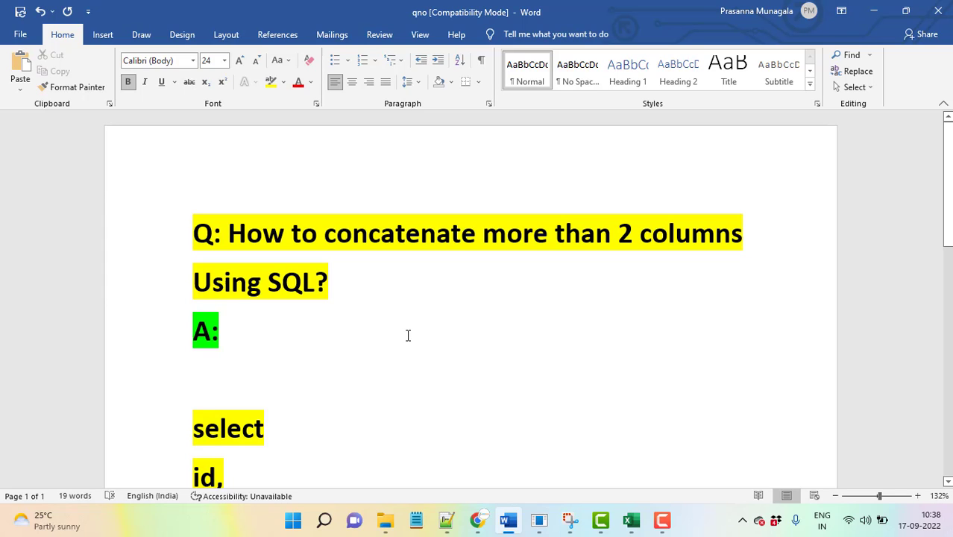
mouse_move(565, 334)
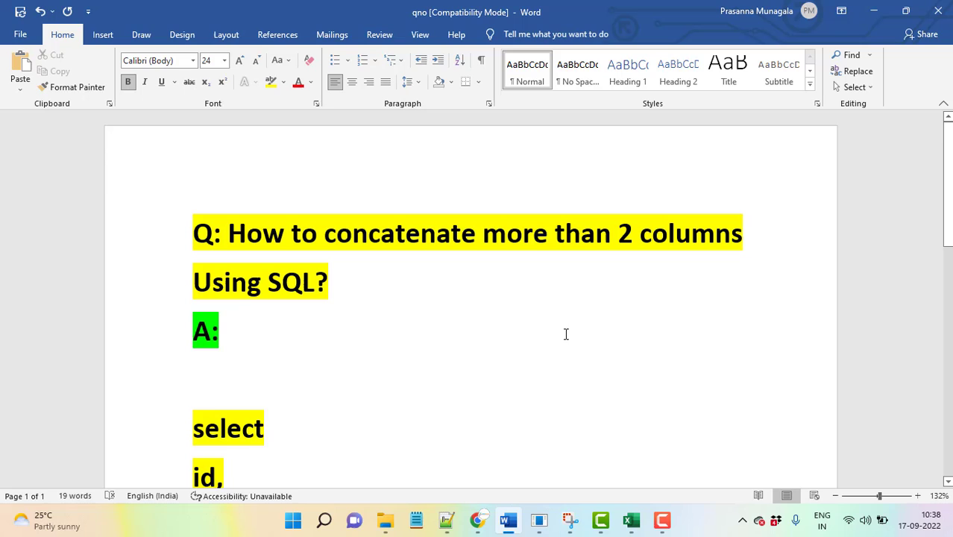